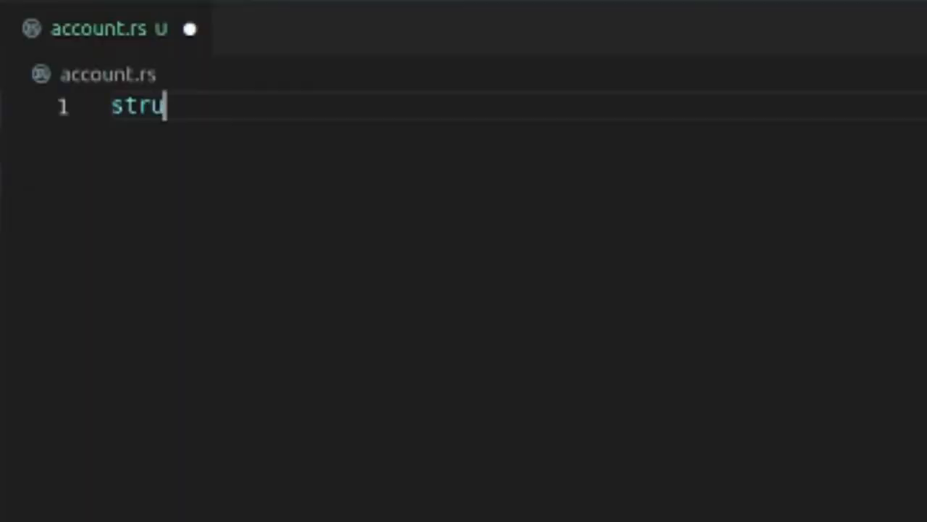
Declare struct BankAccount with fields id: &str and balance: i32 in account.rs
text(ct Bank)
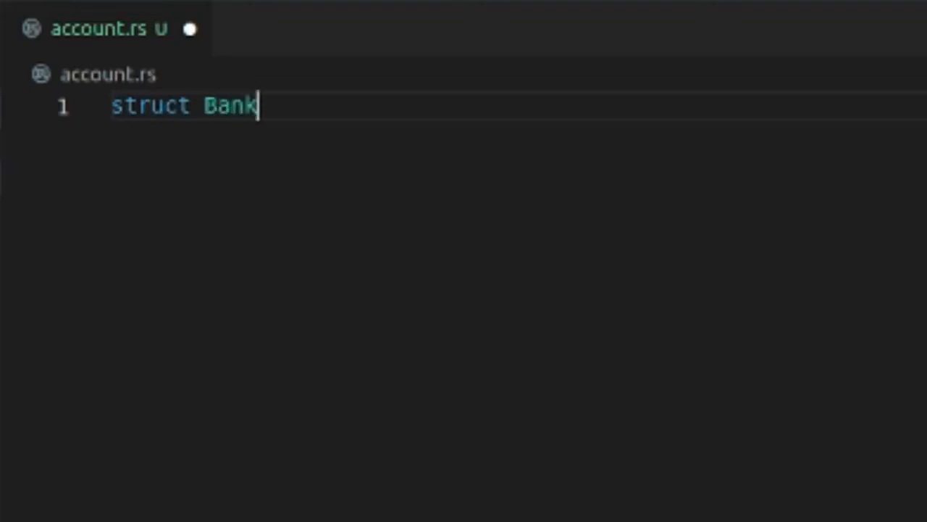
text(Account)
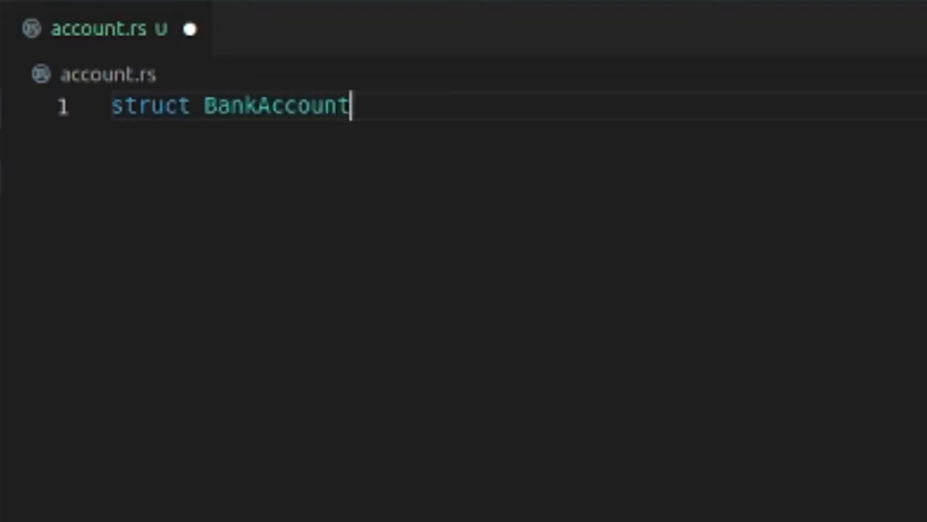
text({)
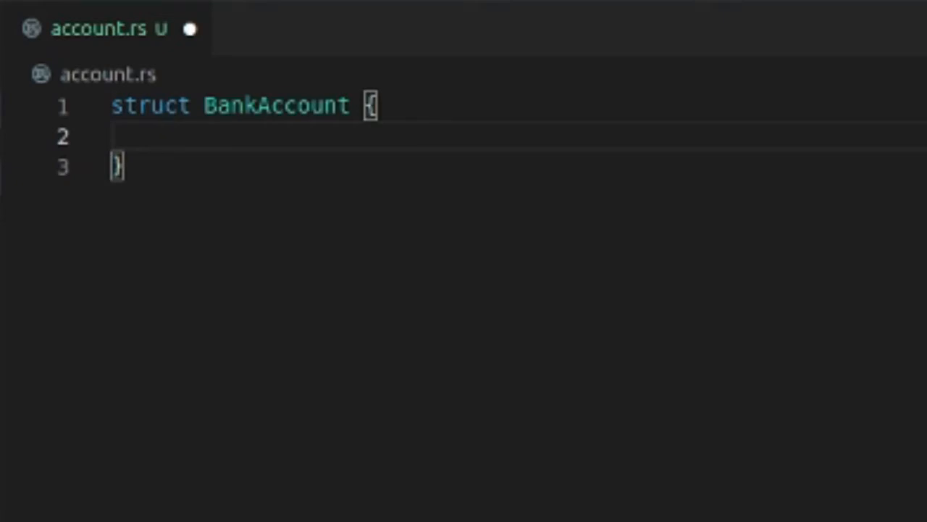
text(ac)
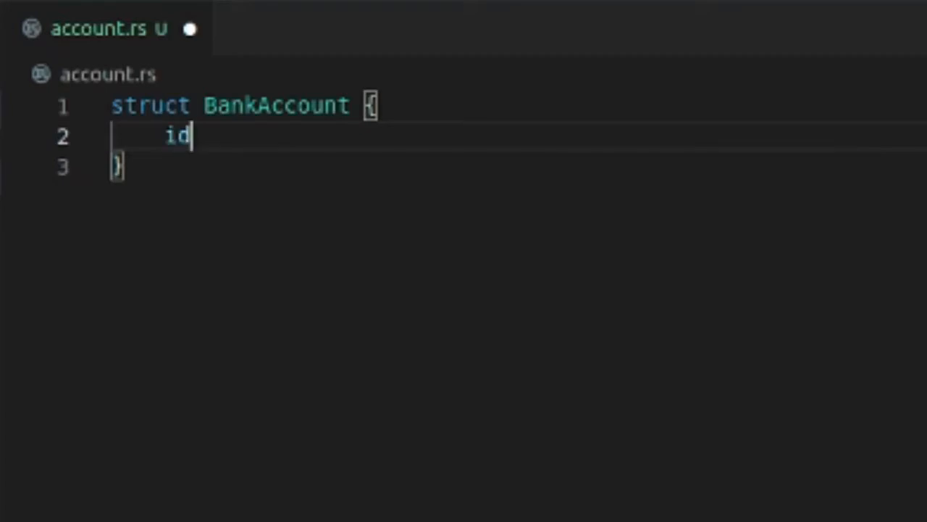
text(:)
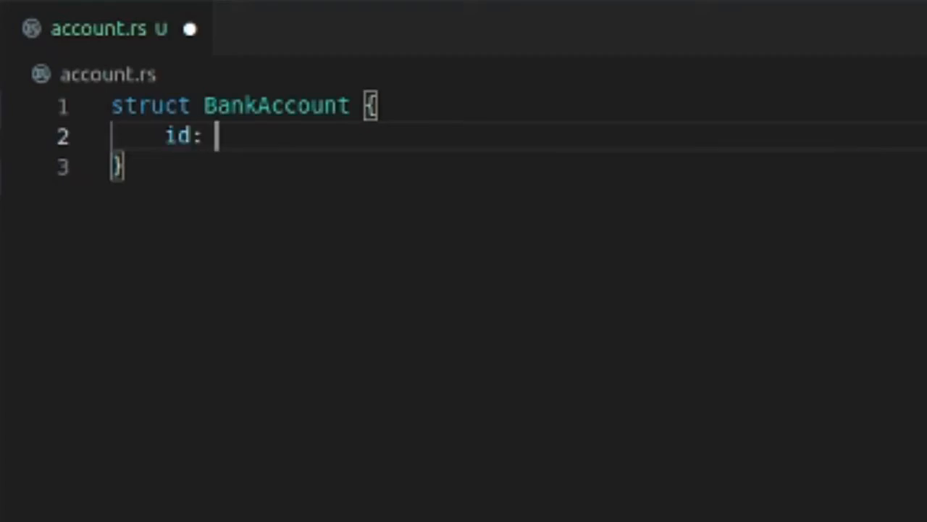
text(&)
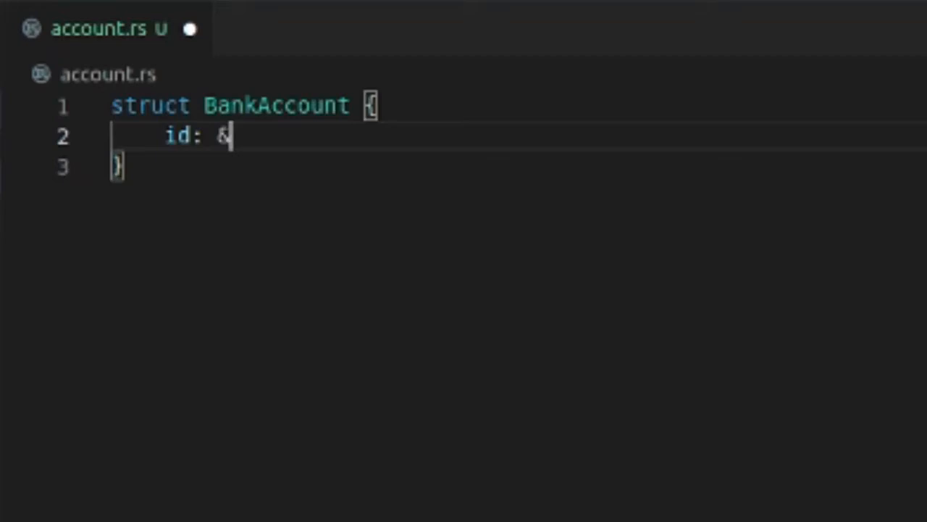
text(str,)
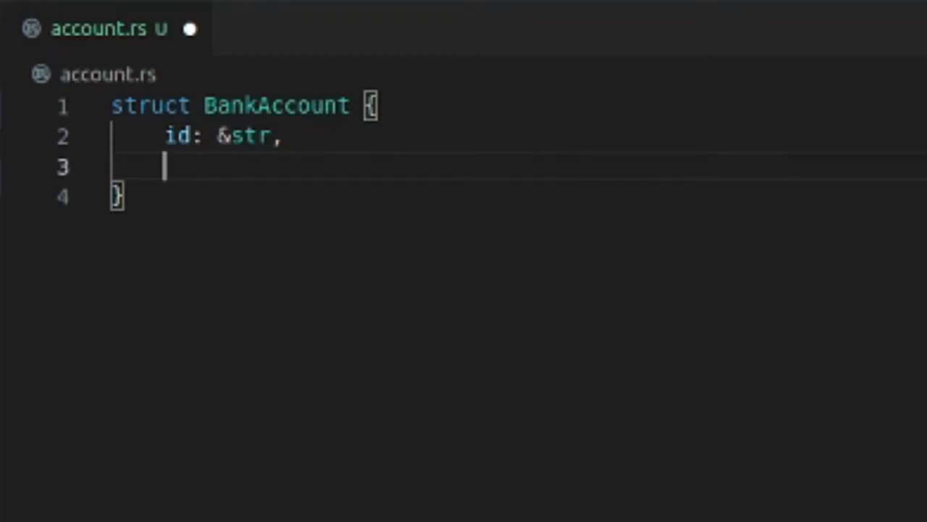
text(balan)
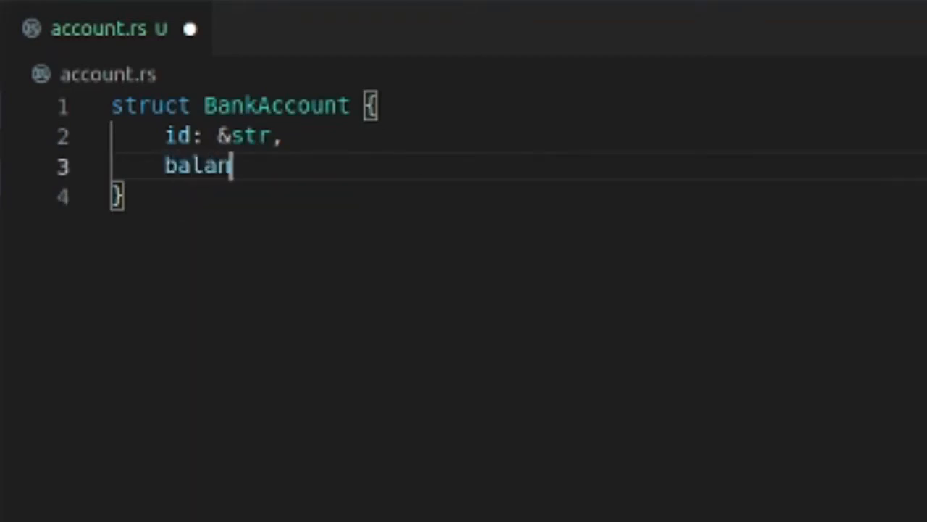
text(ce:)
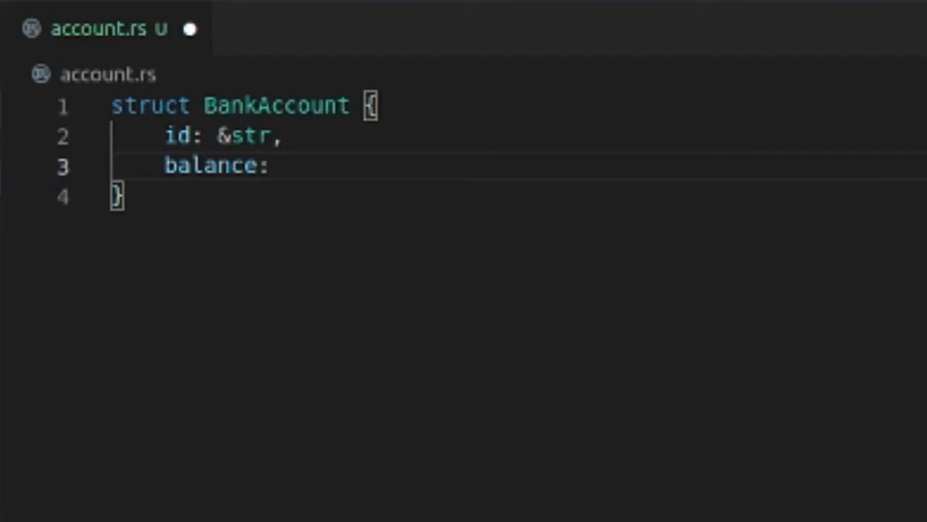
text(i32)
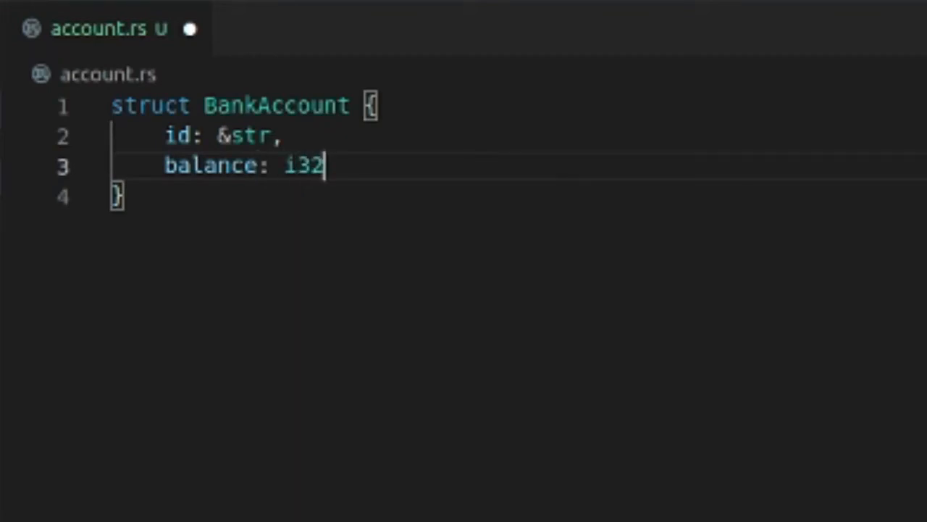
text(,)
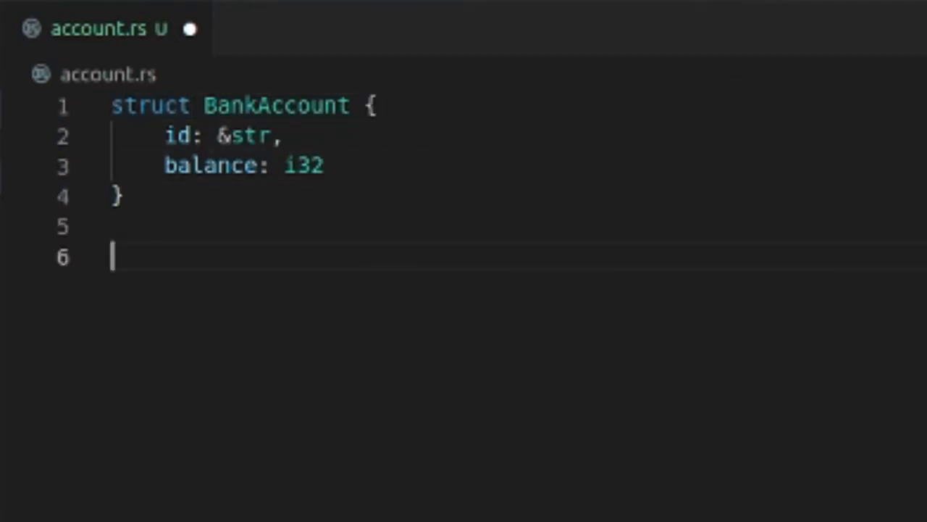
Add fn main creating my_acc as BankAccount { id: "12345", balance: 5 }
text(fn mai)
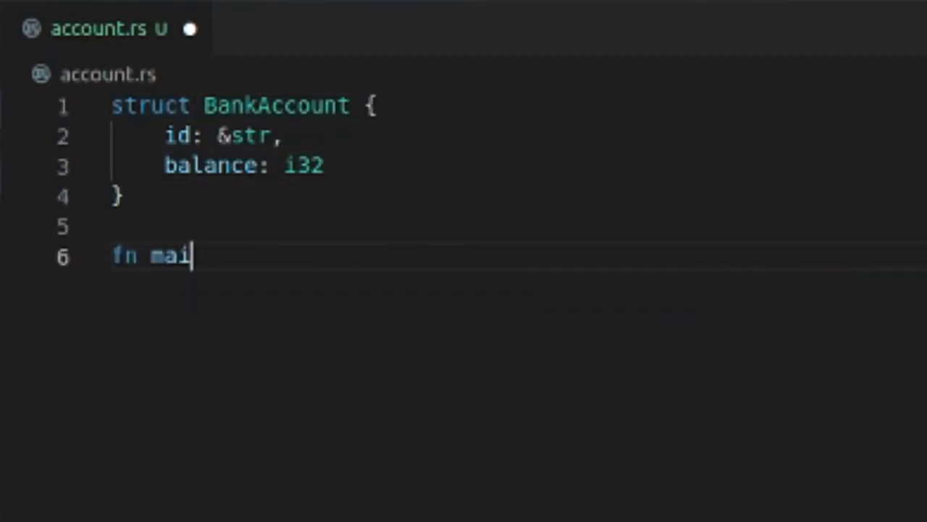
text(n(){)
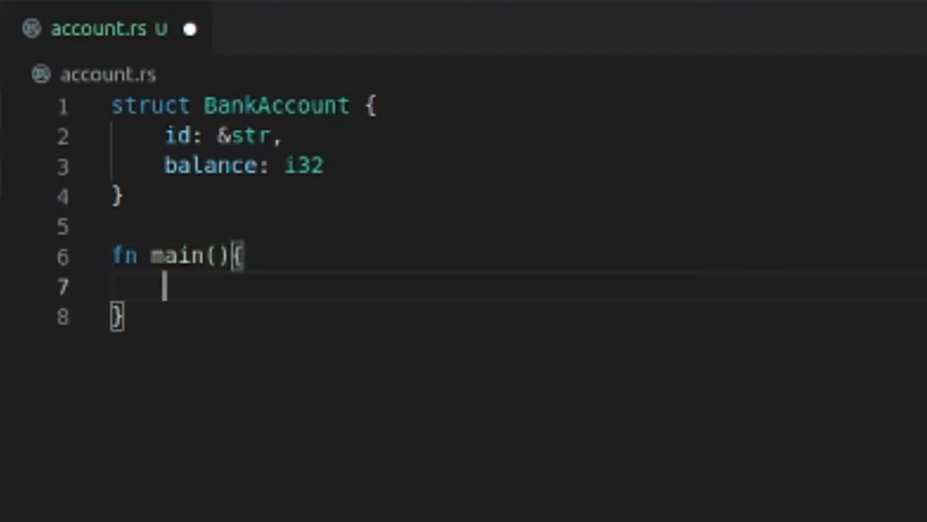
text(let)
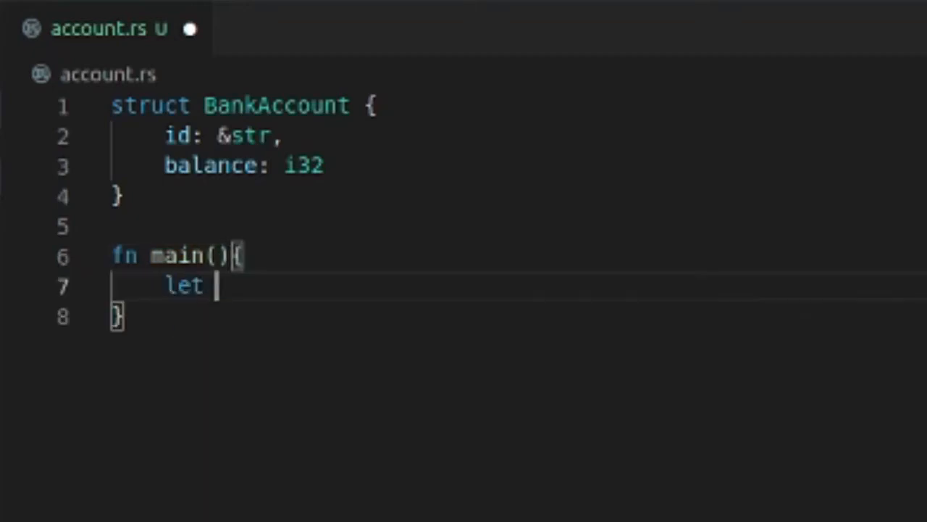
text(my)
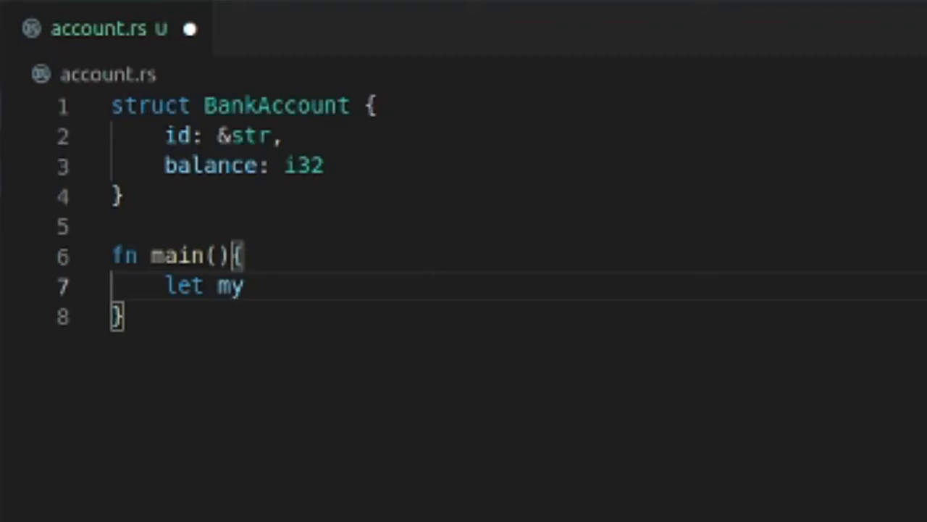
text(_acc)
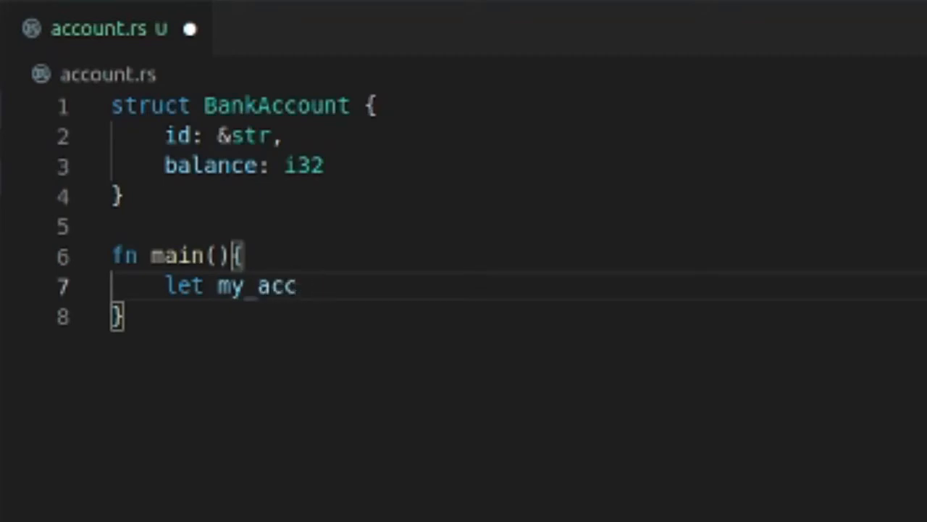
text(= BankAccount{)
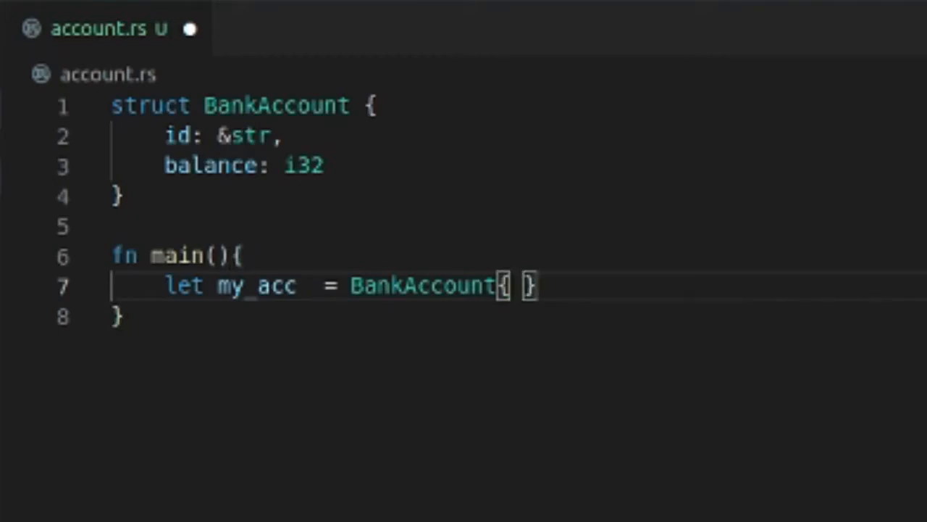
text(id)
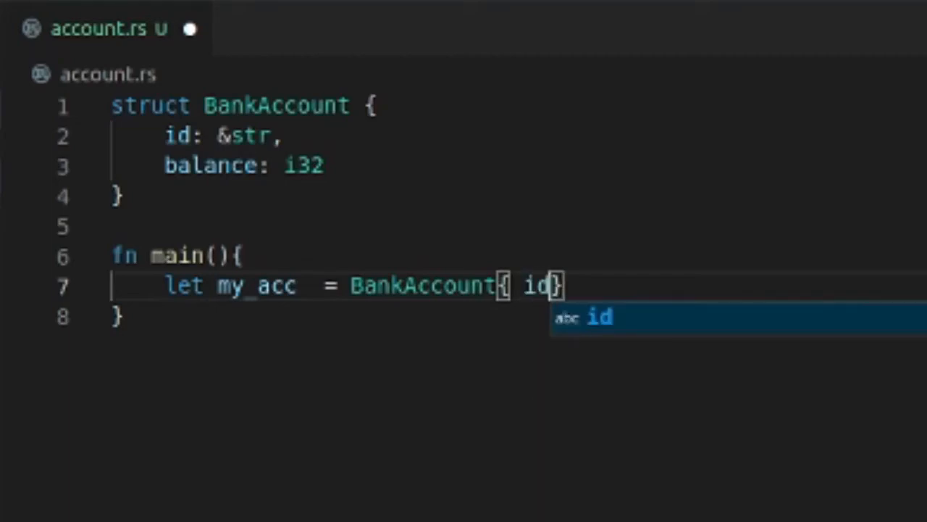
text(:)
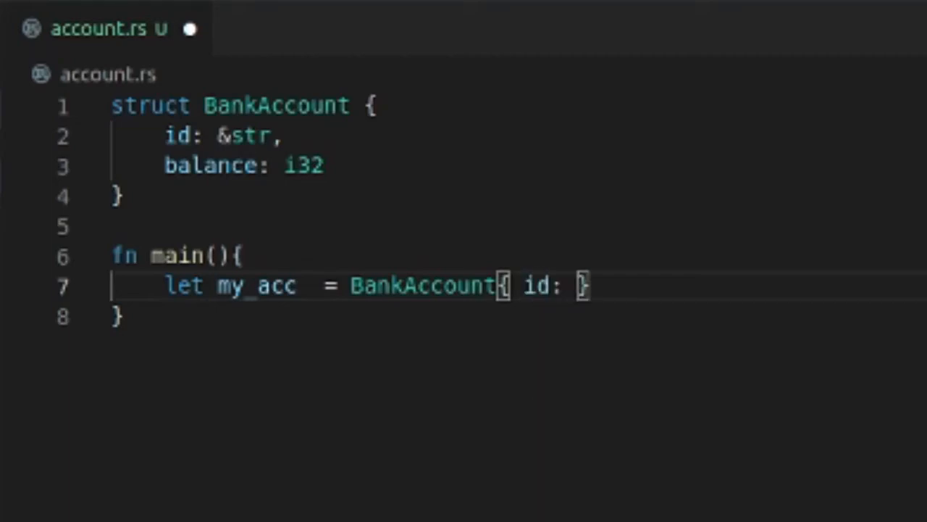
text("12345",)
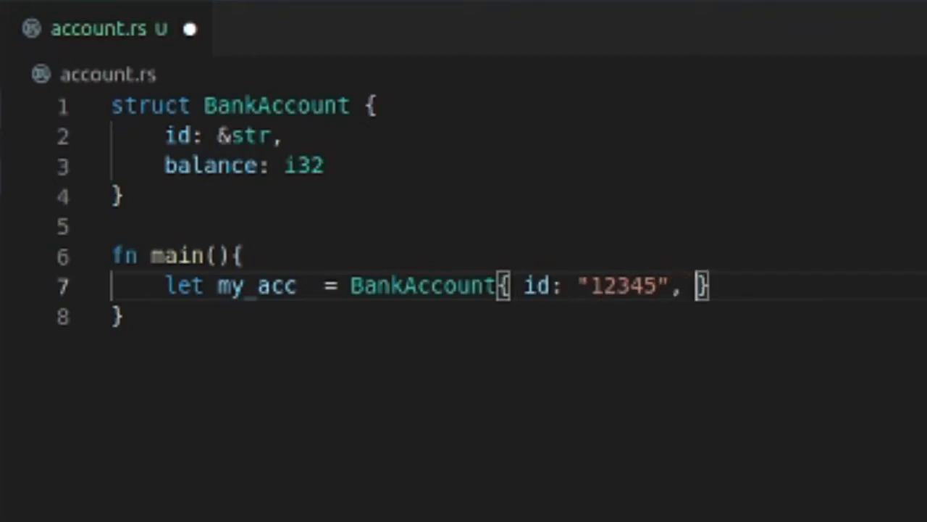
text(a)
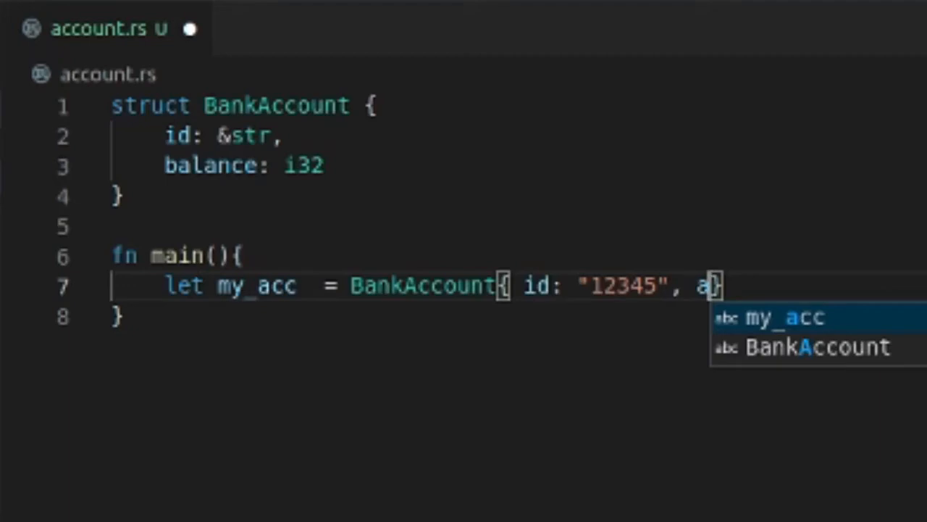
key(Backspace)
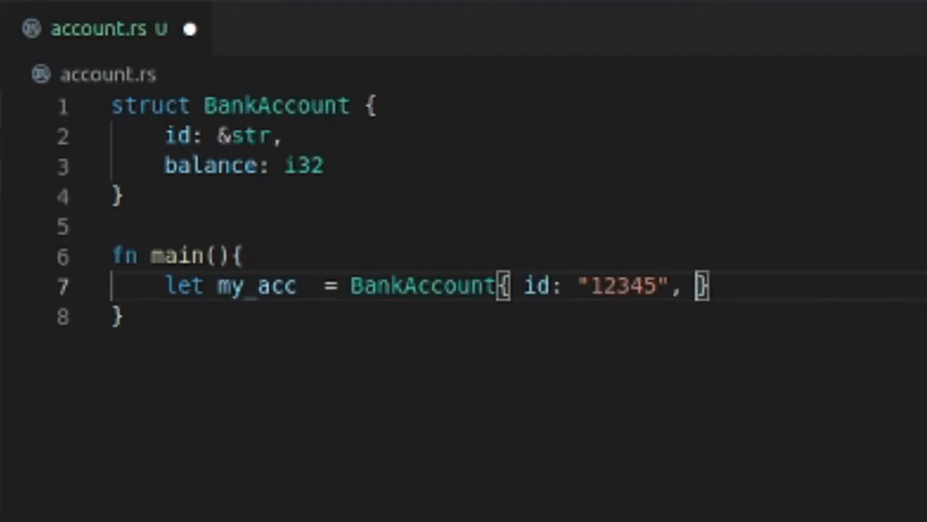
text(balanc)
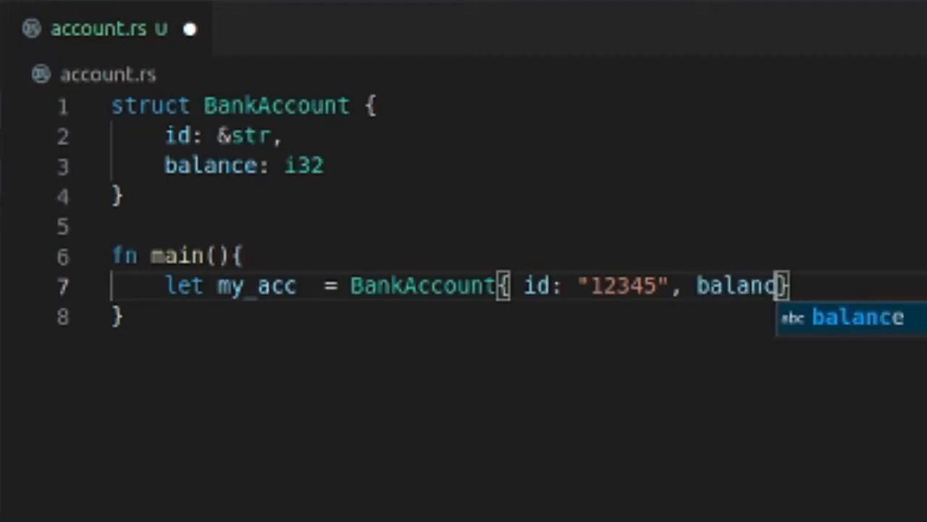
text(e:)
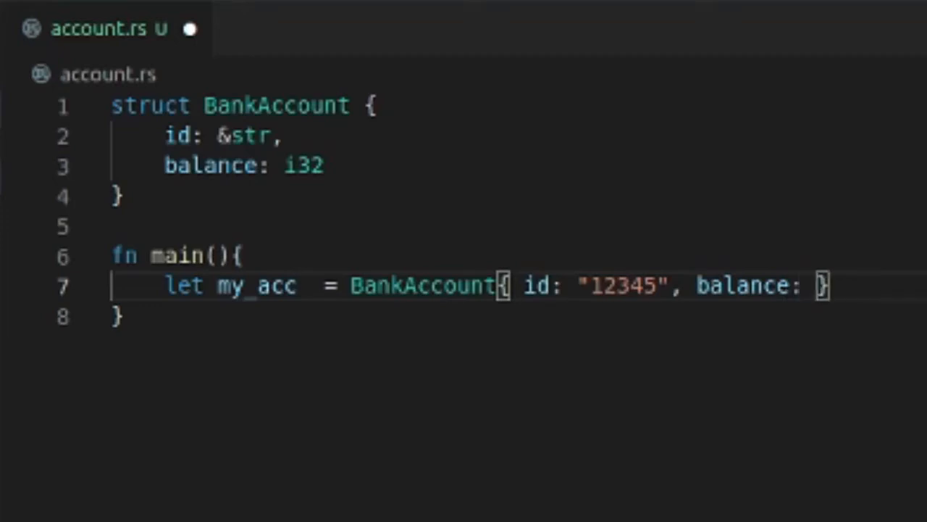
text(5)
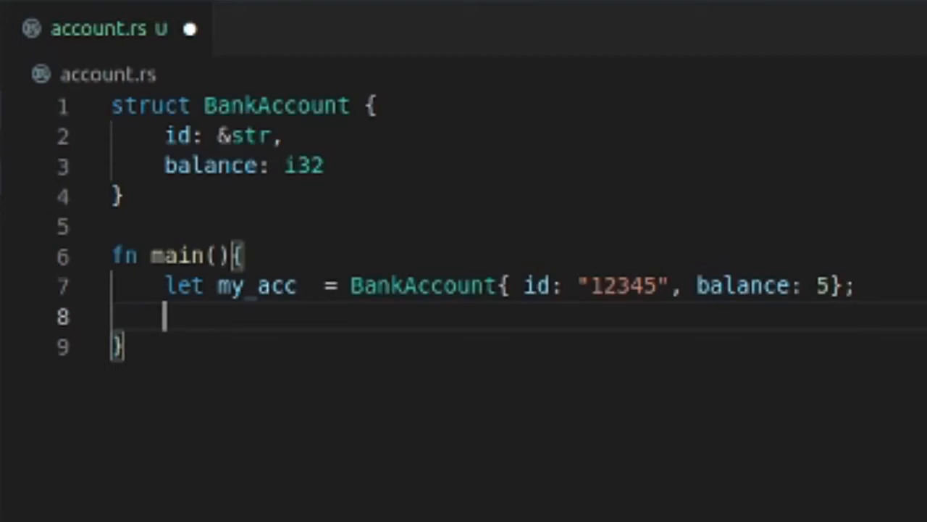
Add println!("{}", my_acc) to print the account
text(print)
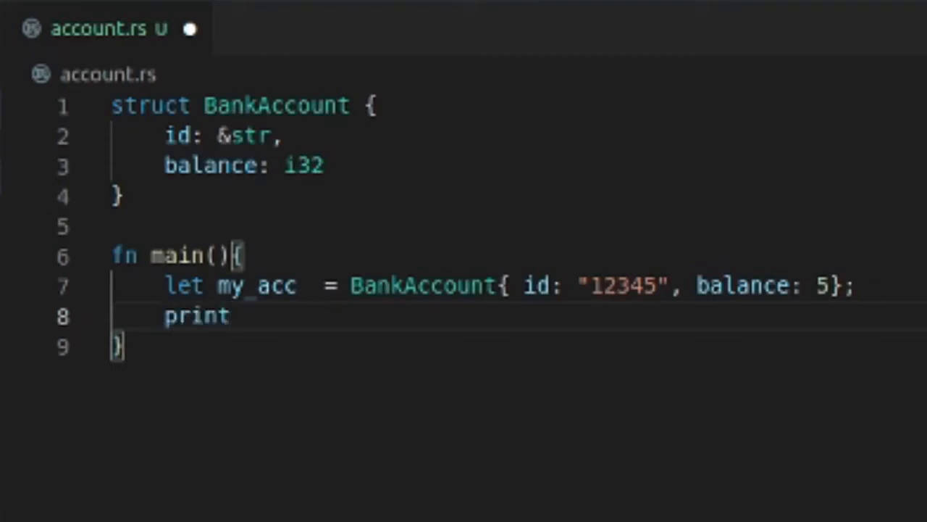
text(ln!)
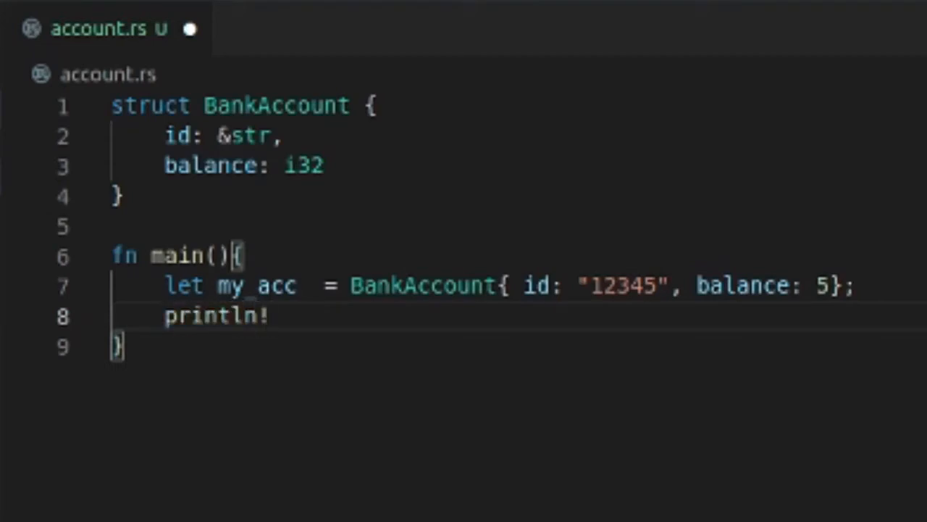
text(())
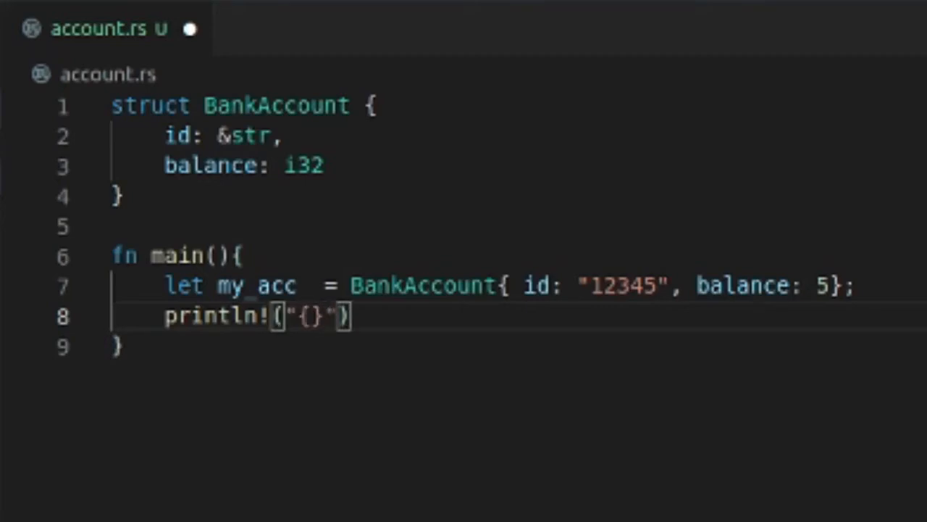
text(my)
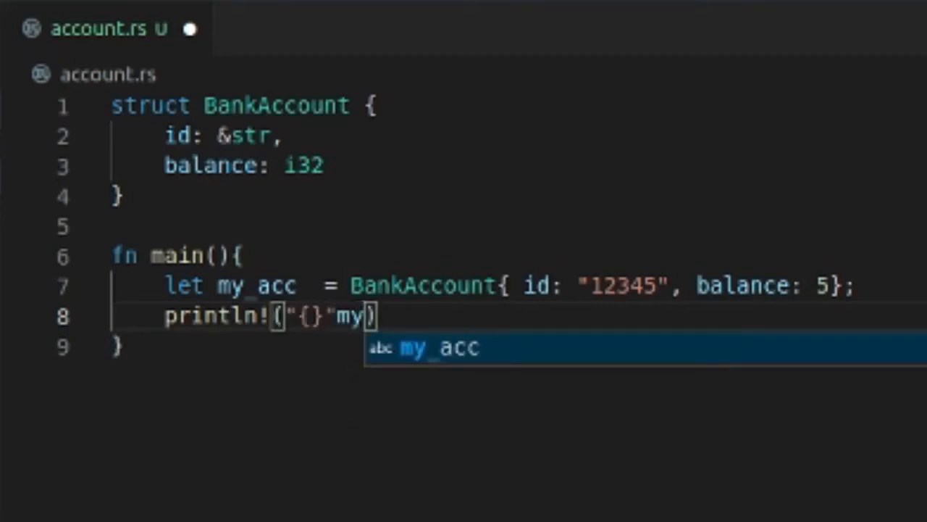
text(,)
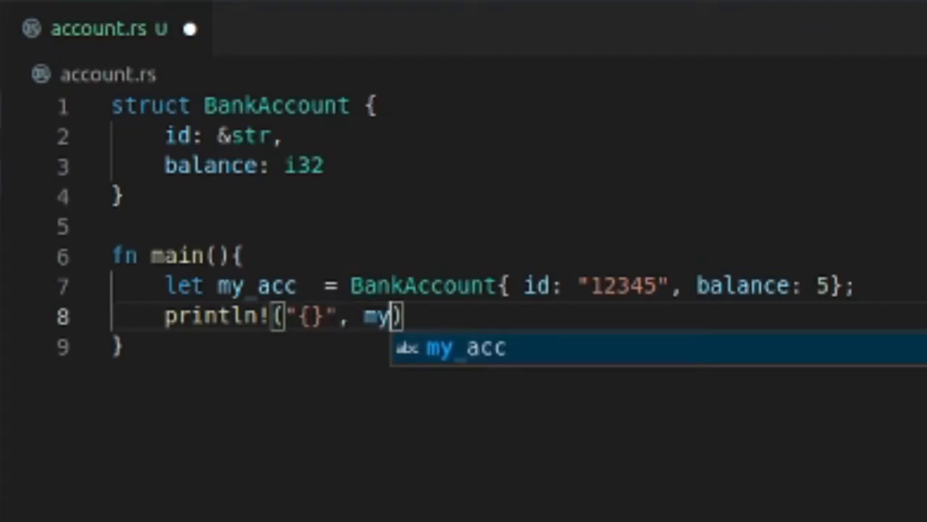
text(_acc)
text(rustc)
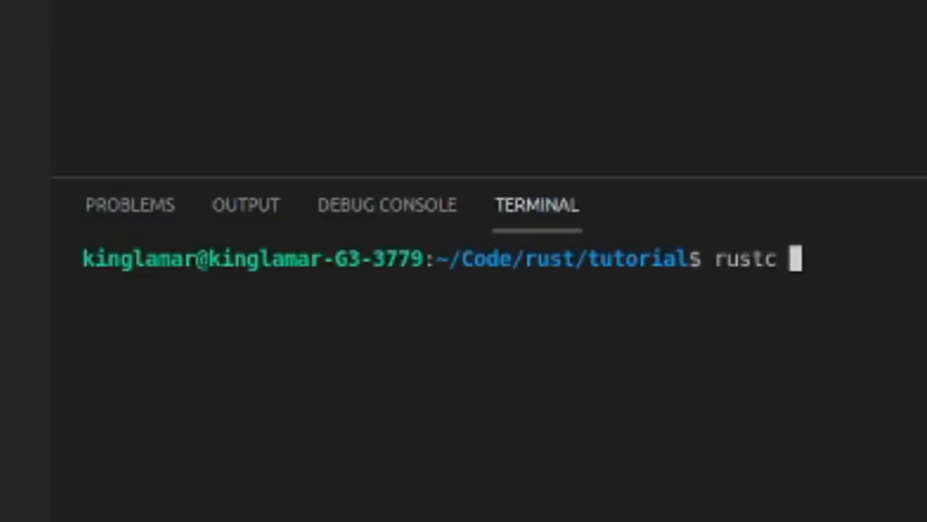
Compile account.rs with rustc, getting E0106 missing lifetime, and begin adding <'a>
text(acc)
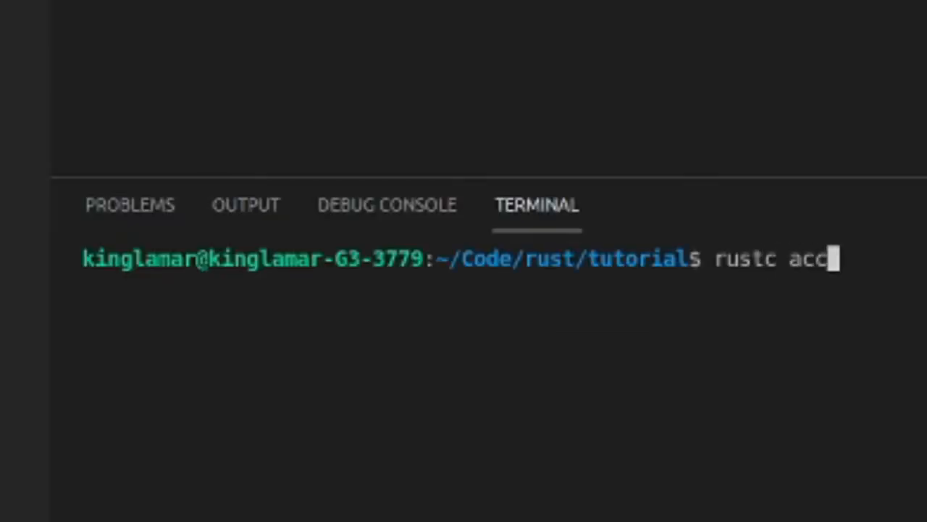
key(Return)
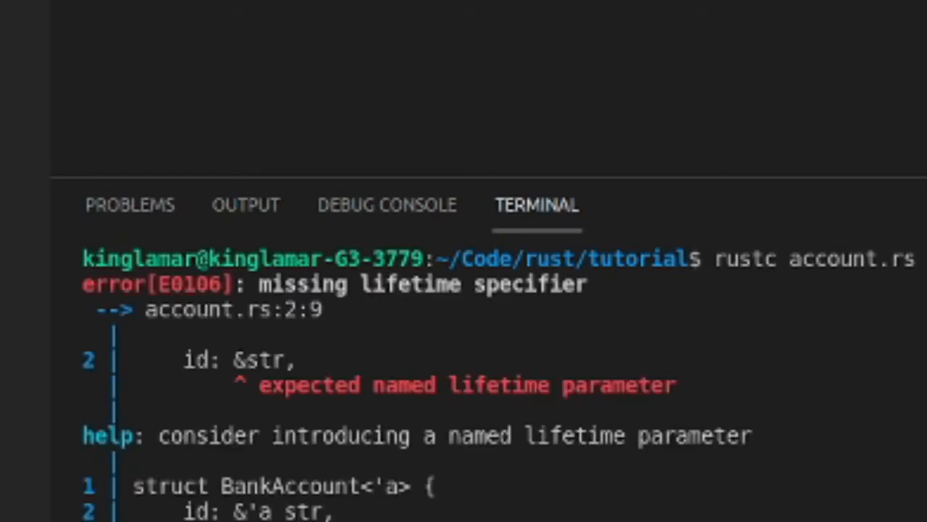
mouse_move(348, 353)
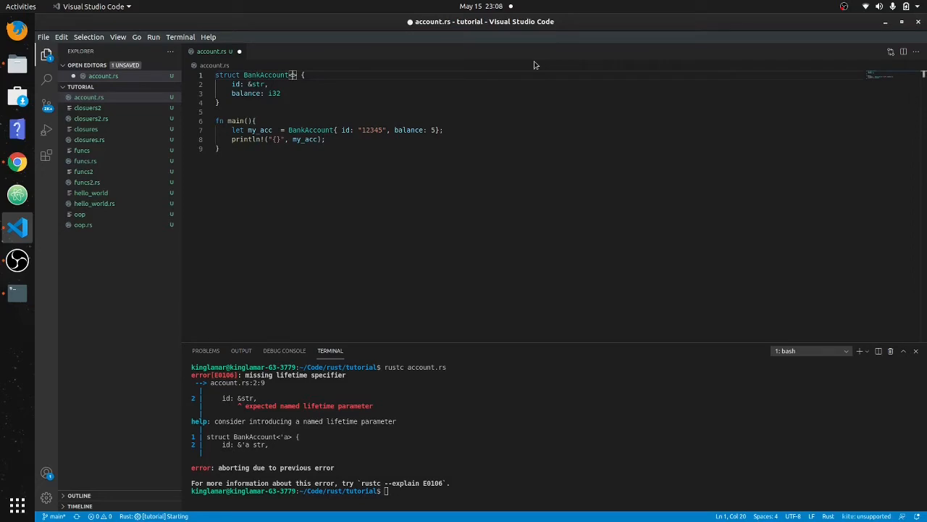
text(a)
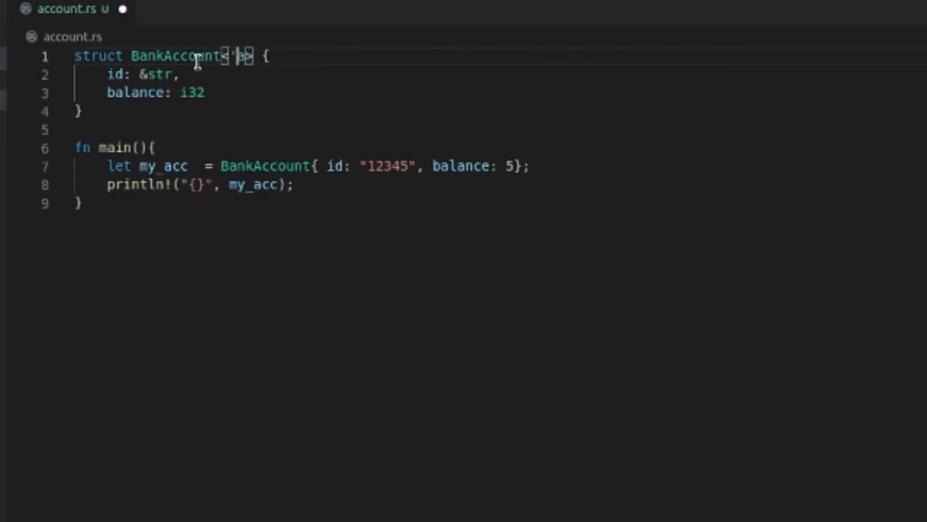
mouse_move(237, 134)
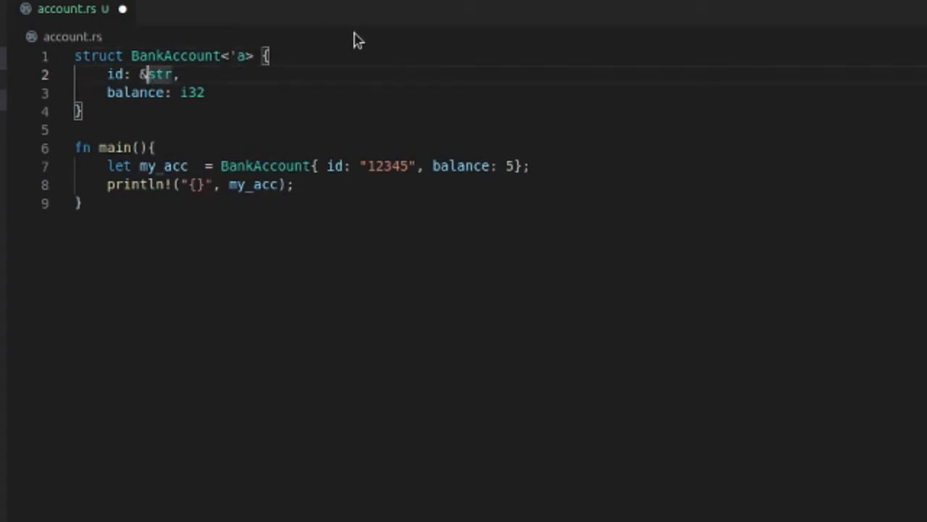
Change the id field's type to &'a str
text(')
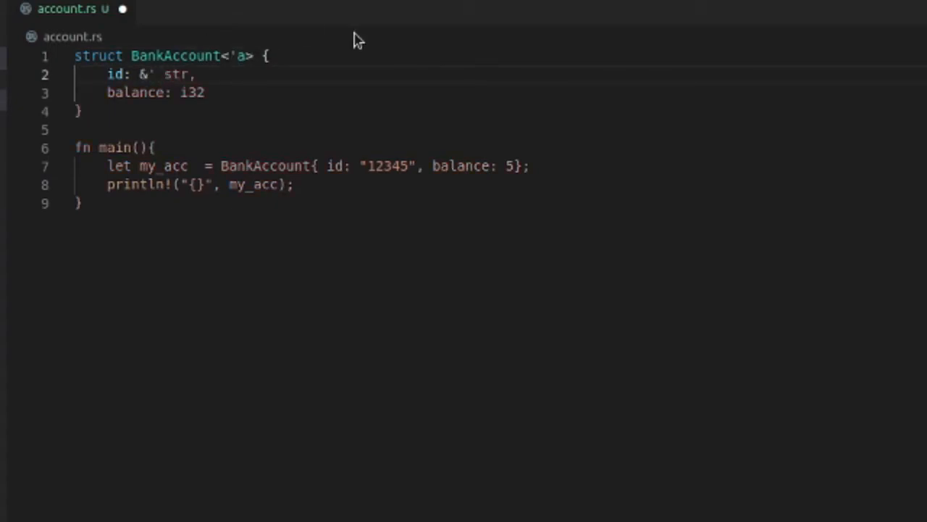
text(a)
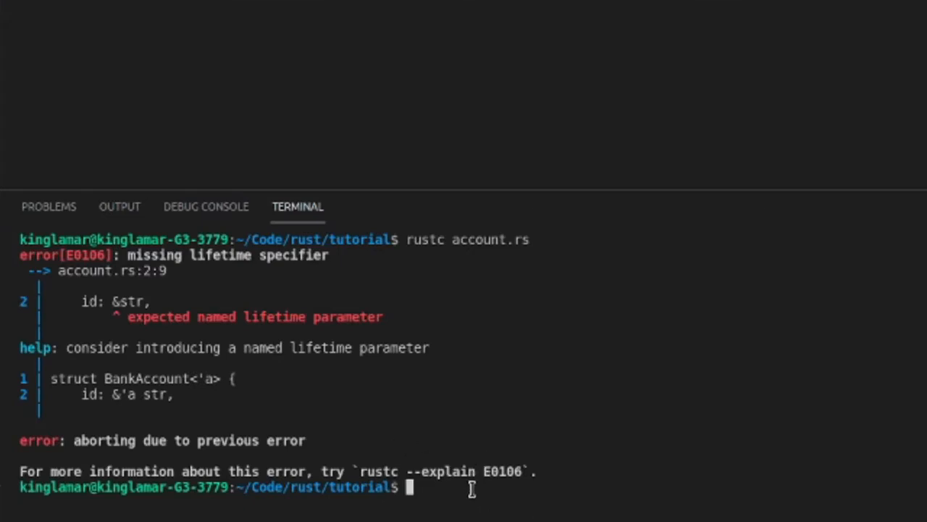
Recompile with rustc account.rs, now reporting E0277 missing Display
text(rustc account.rs)
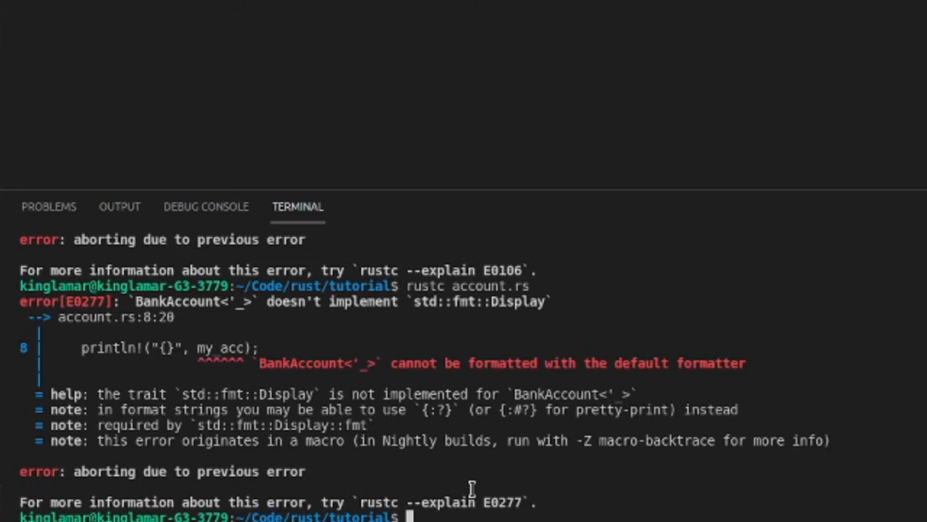
mouse_move(492, 304)
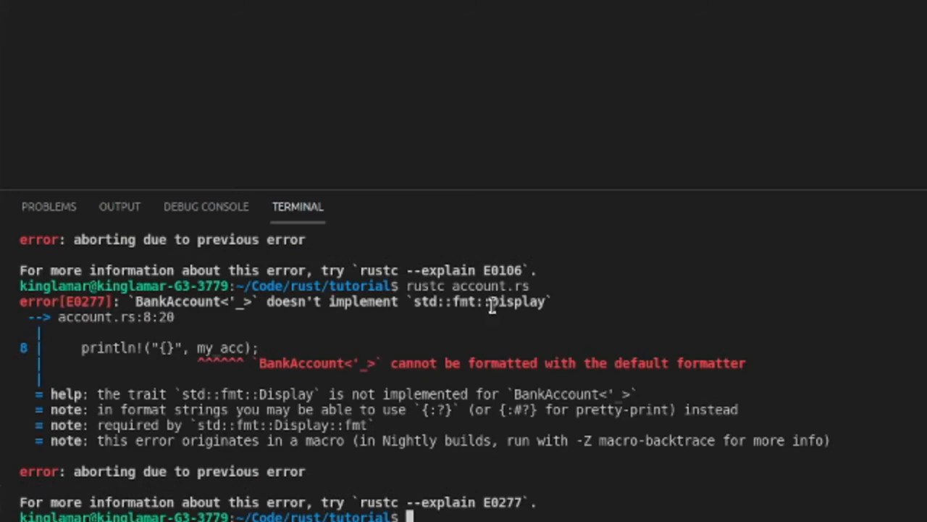
mouse_move(825, 360)
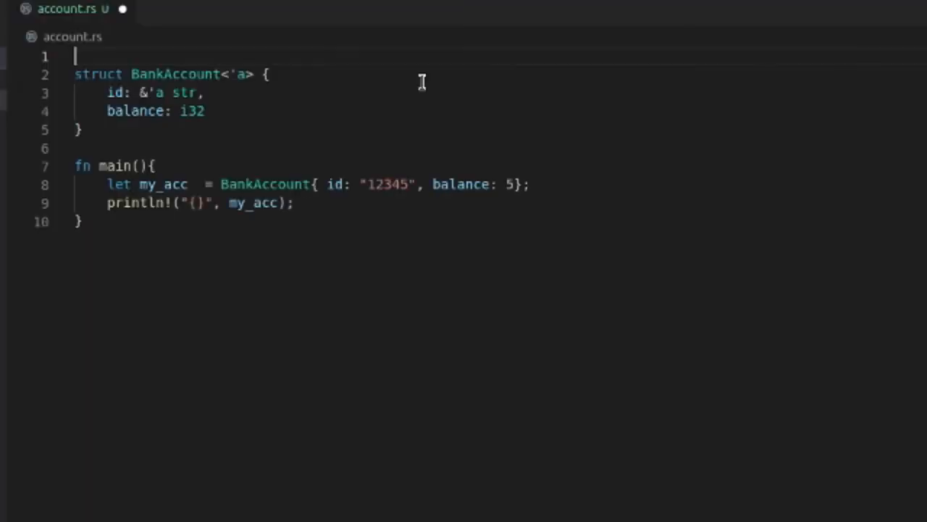
Add #[derive(Debug)] above the BankAccount struct
text(#[])
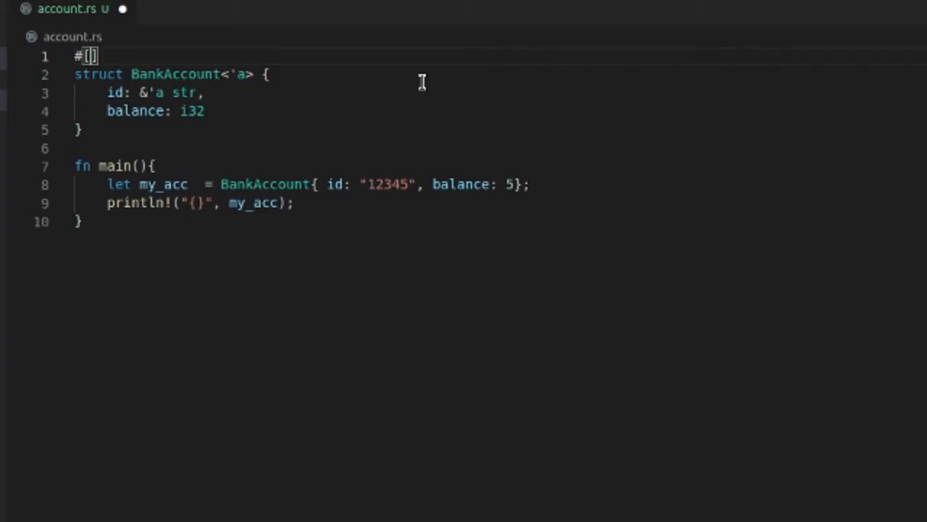
text(dervie)
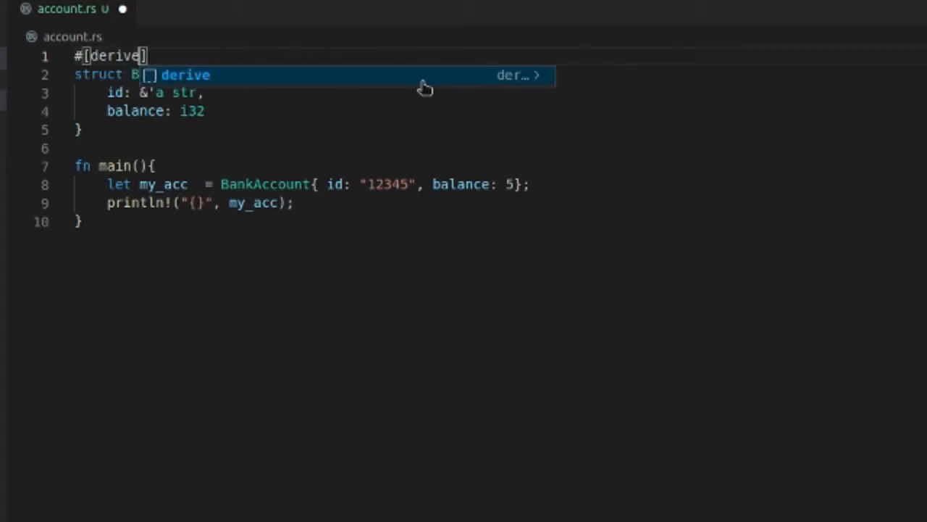
text((D)
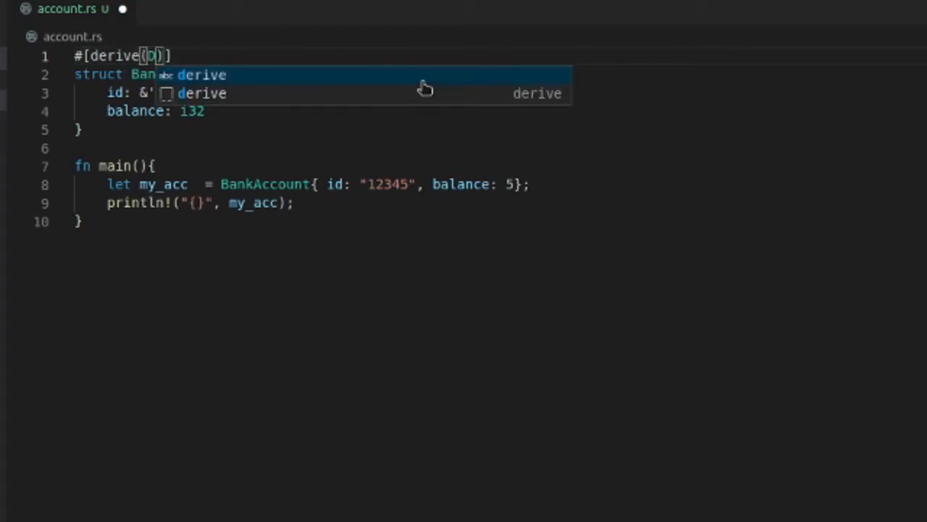
text(Debug)
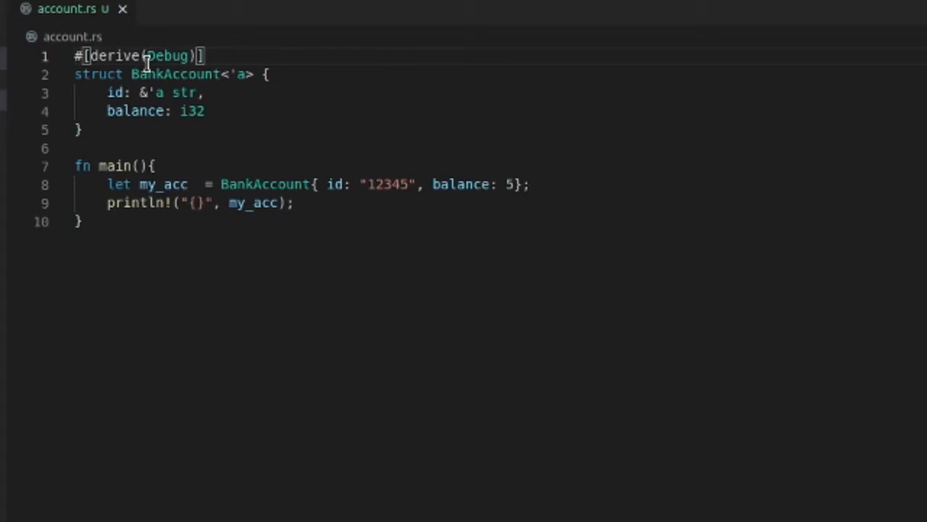
mouse_move(296, 203)
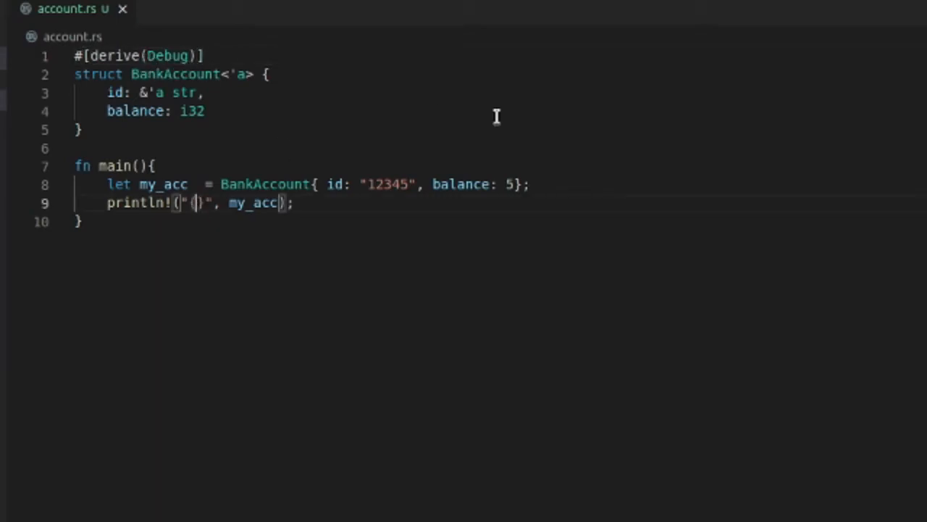
Switch the format string to "{:?}" and run ./account to print the struct
text(:?)
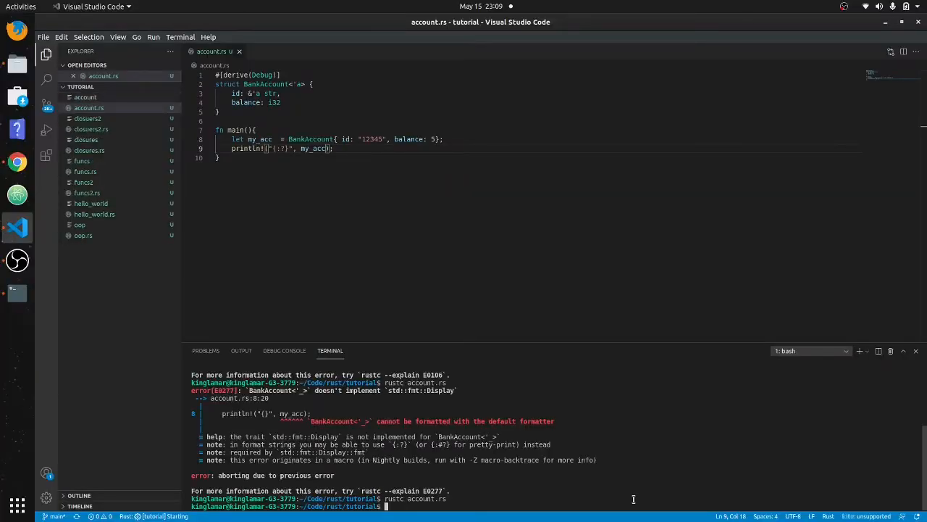
text(./account)
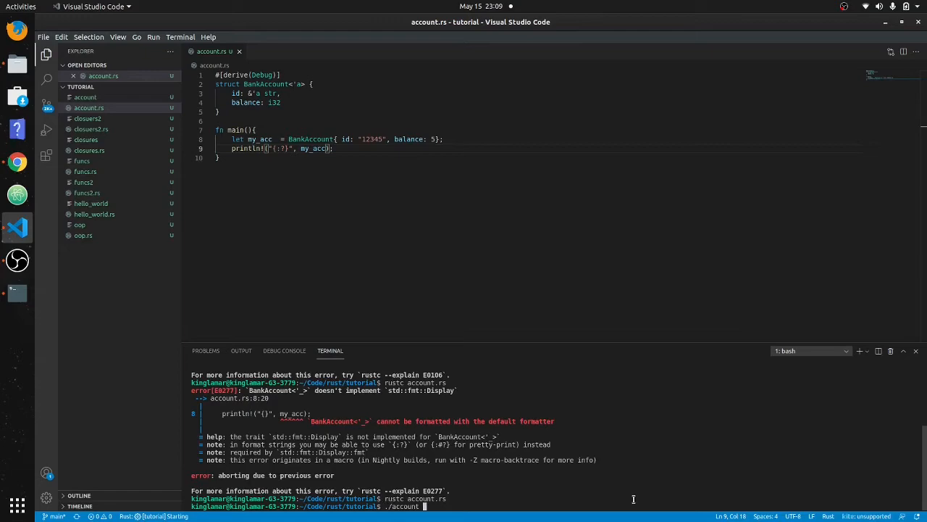
key(Return)
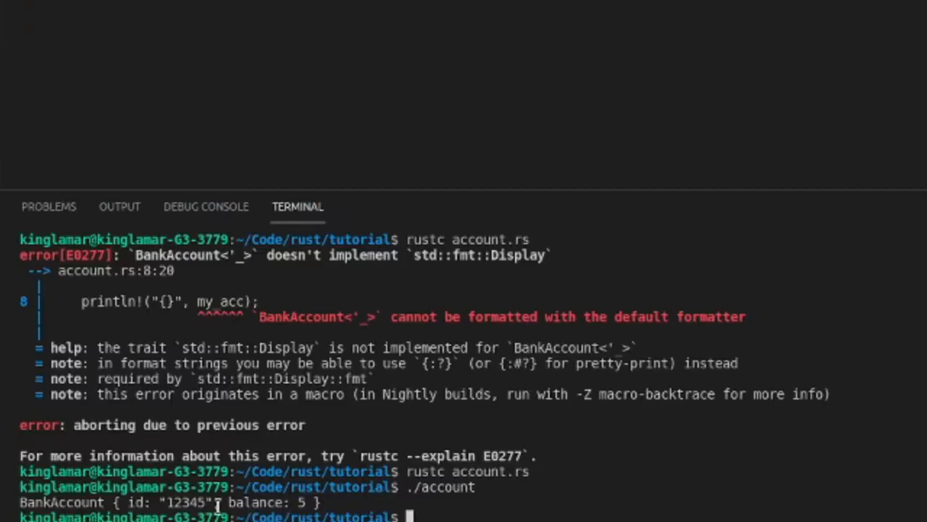
mouse_move(261, 510)
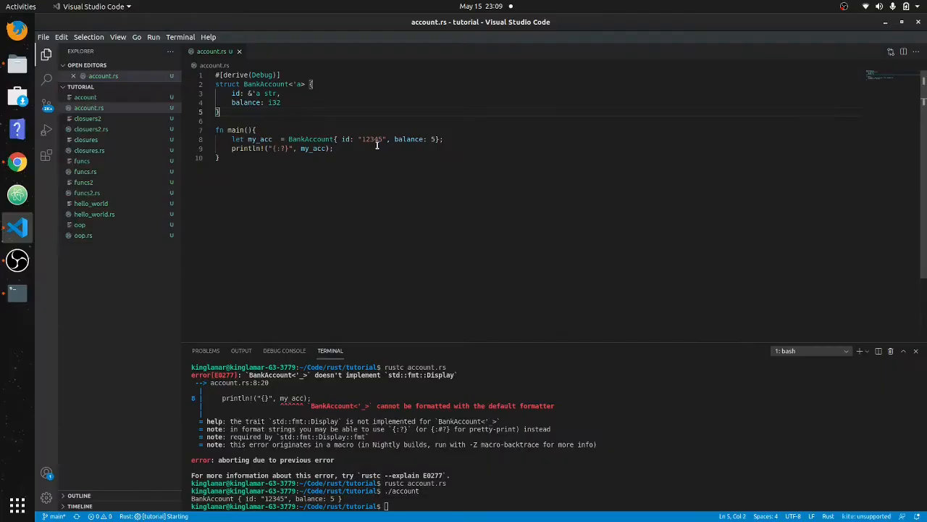
Add impl BankAccount with fn new(id: &str) -> BankAccount and an empty body
key(Enter)
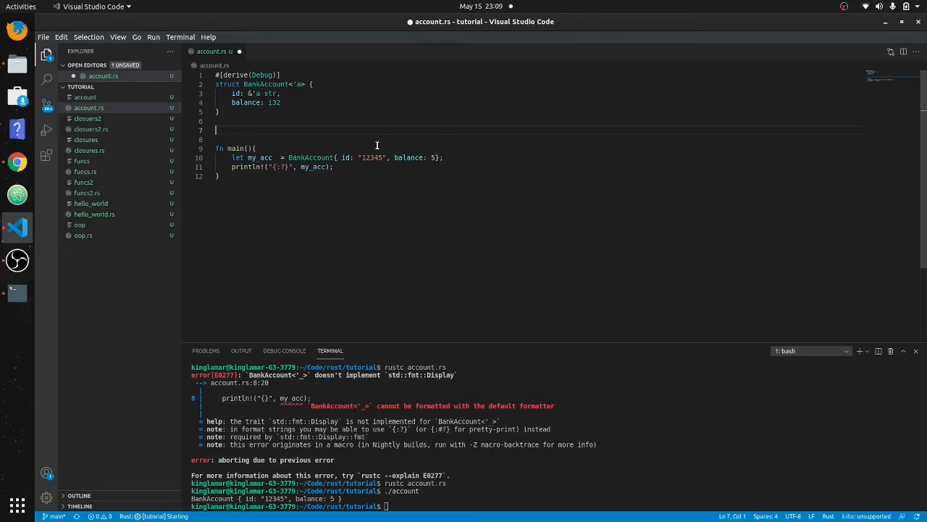
text(impl B)
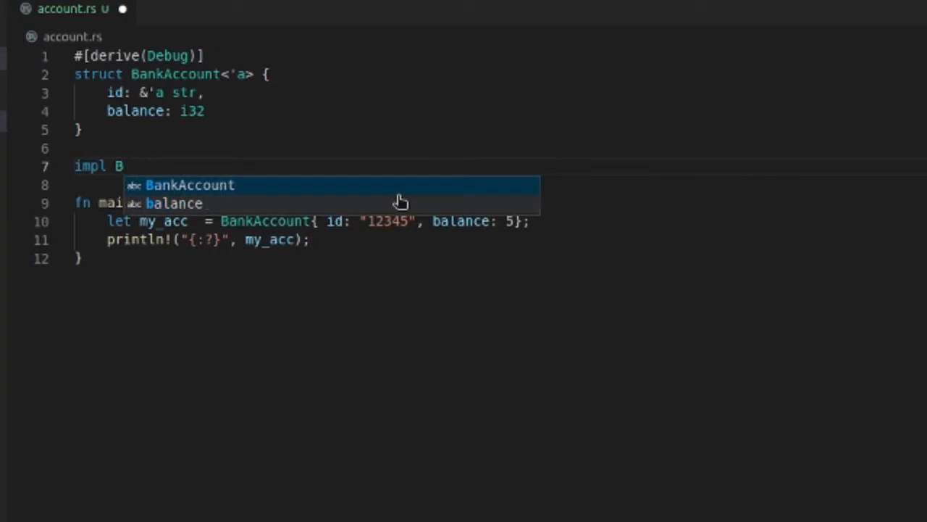
text(naka)
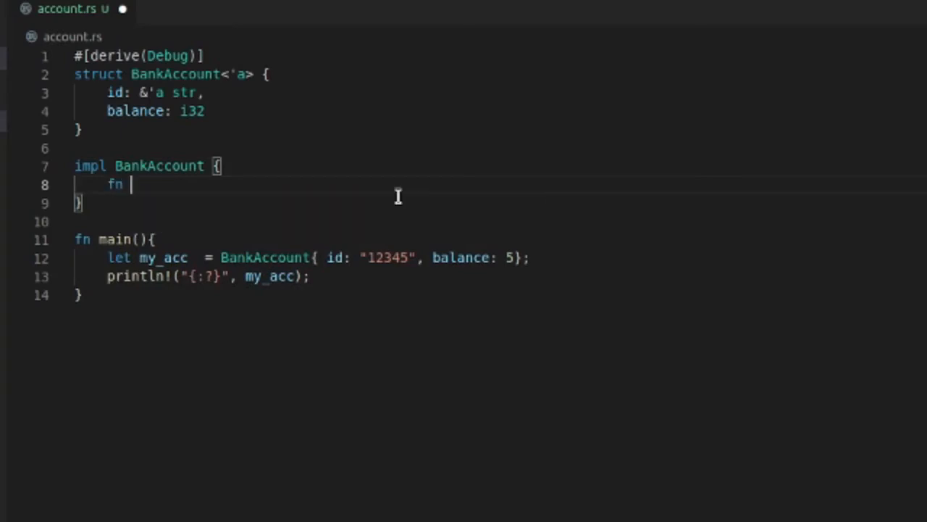
text(new)
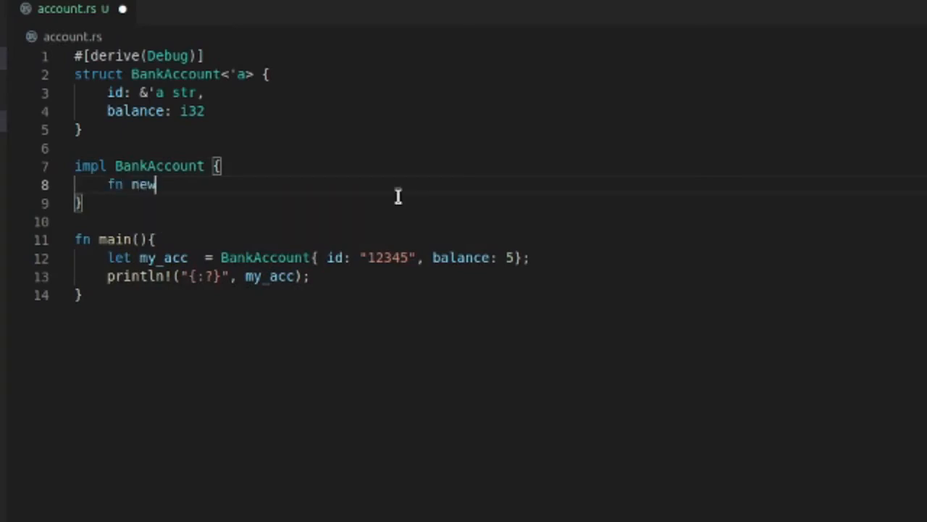
text(())
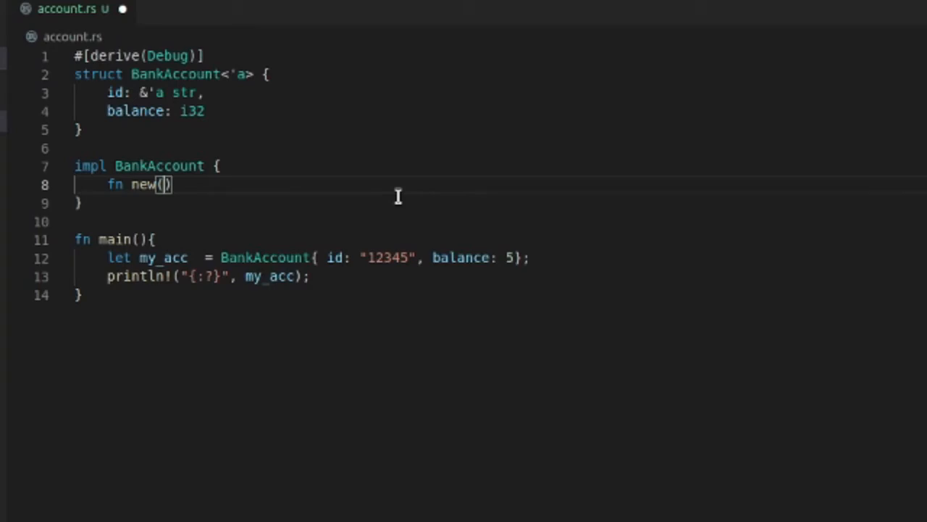
text(id)
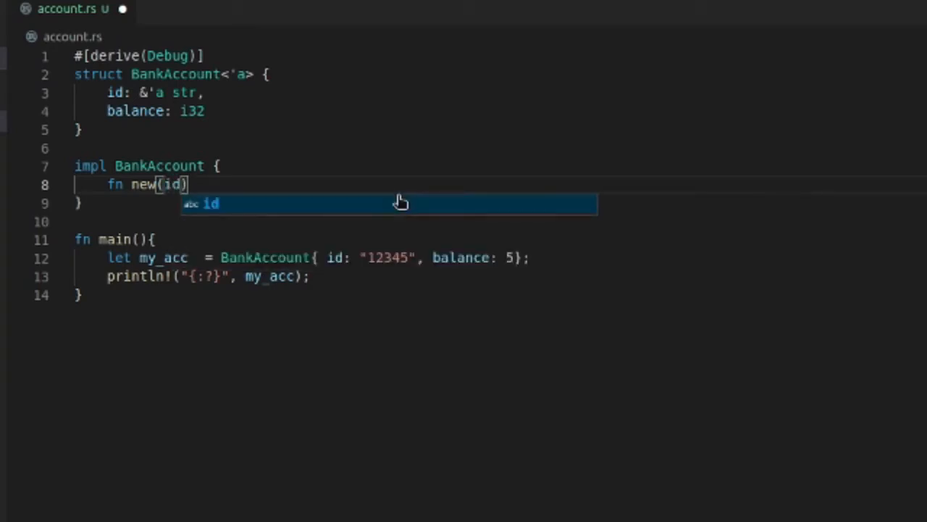
text(: &)
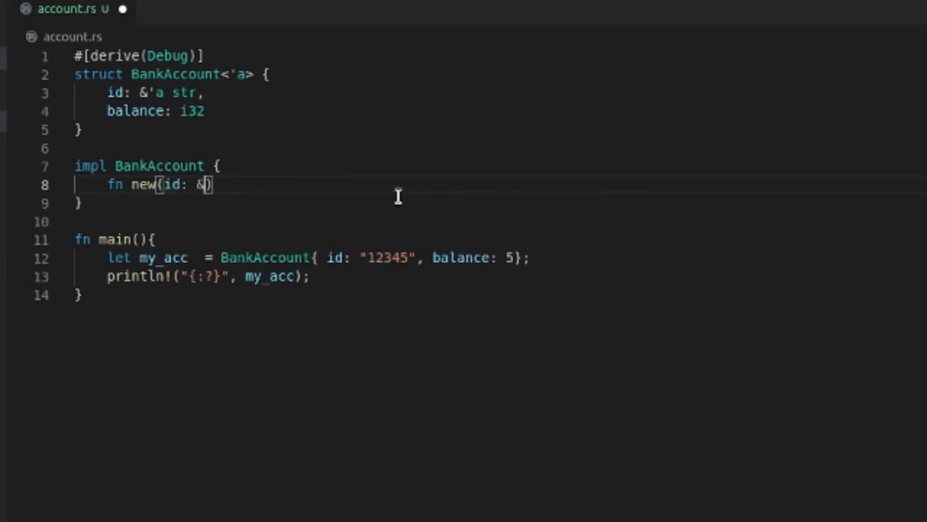
text(str)
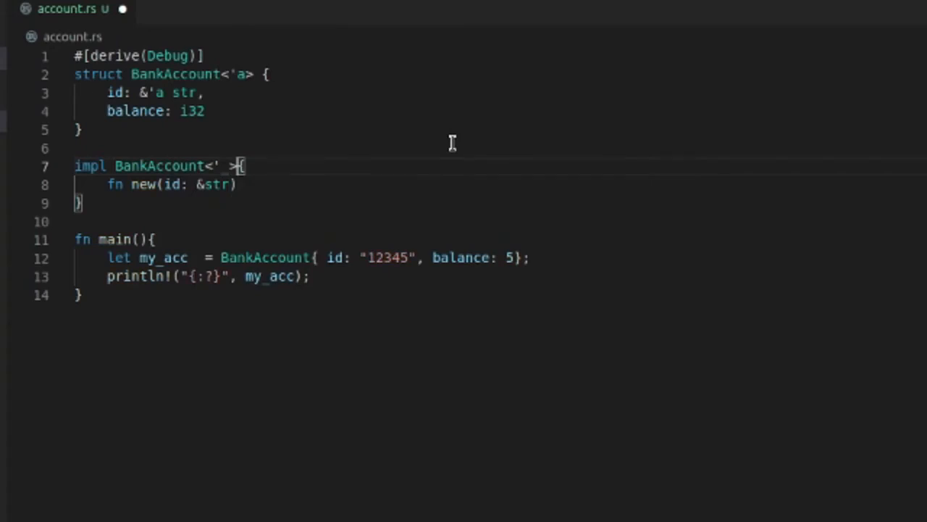
mouse_move(261, 183)
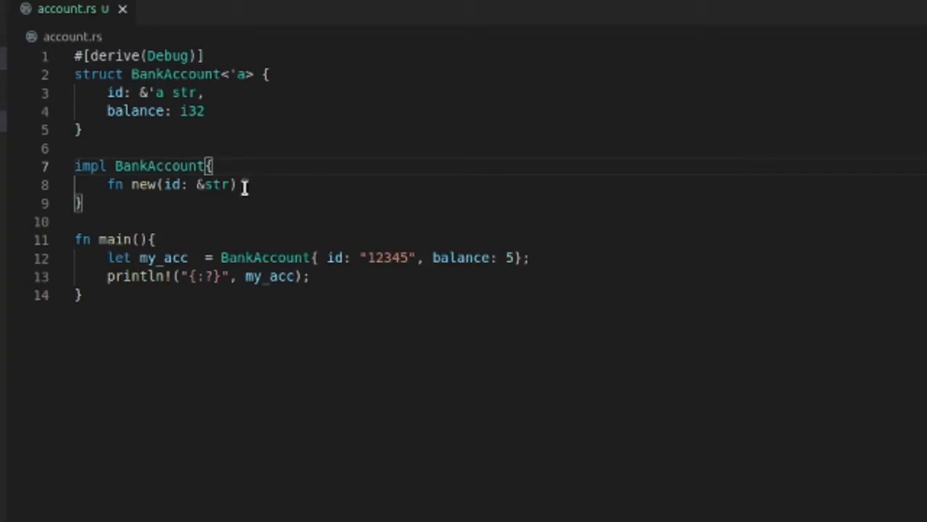
text(->)
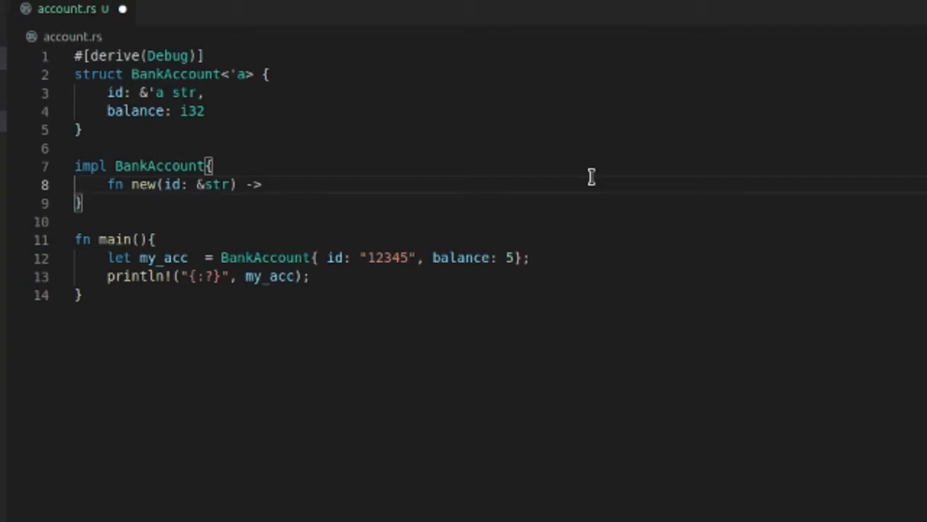
text(BankAccount)
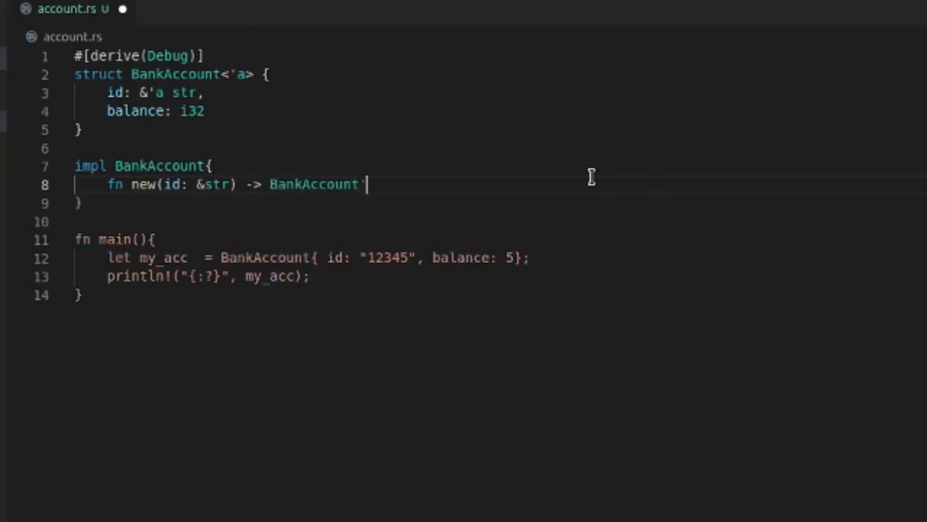
mouse_move(355, 196)
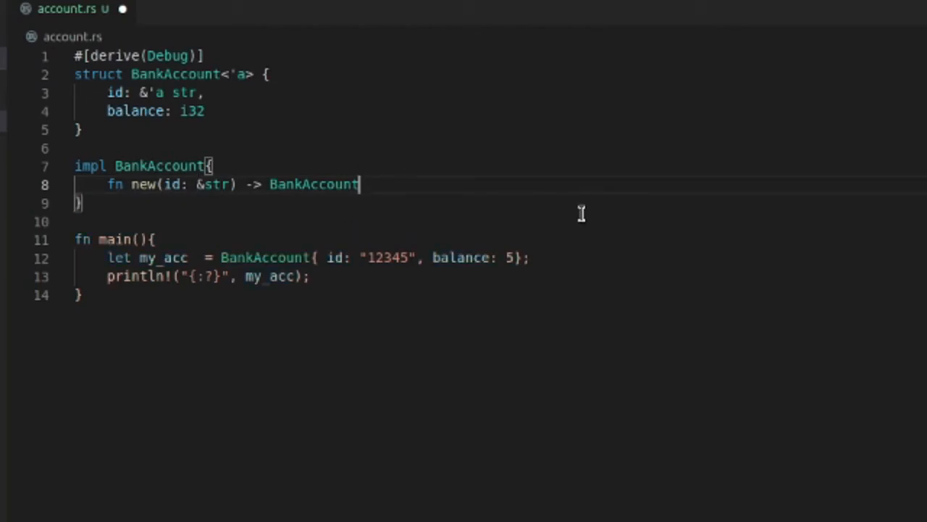
text({)
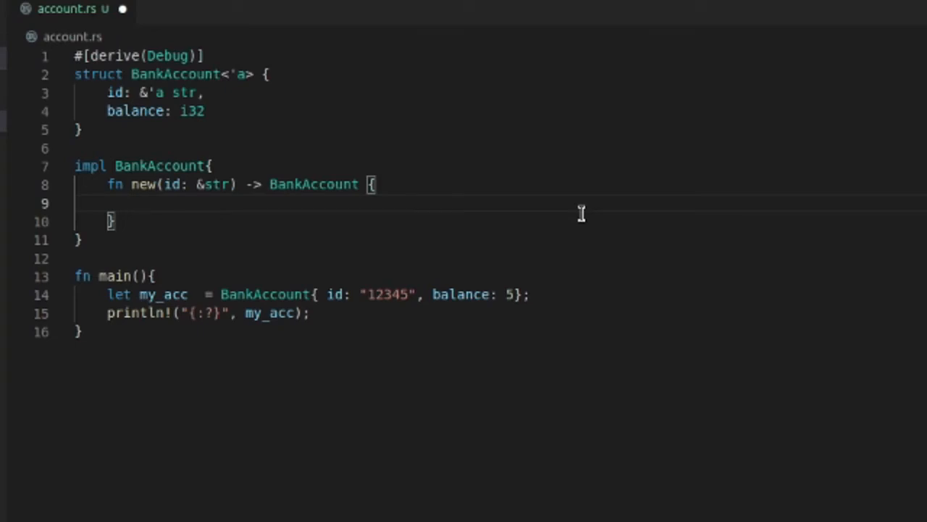
Return BankAccount { id: id, balance: 0 } from new
text(BankAccount)
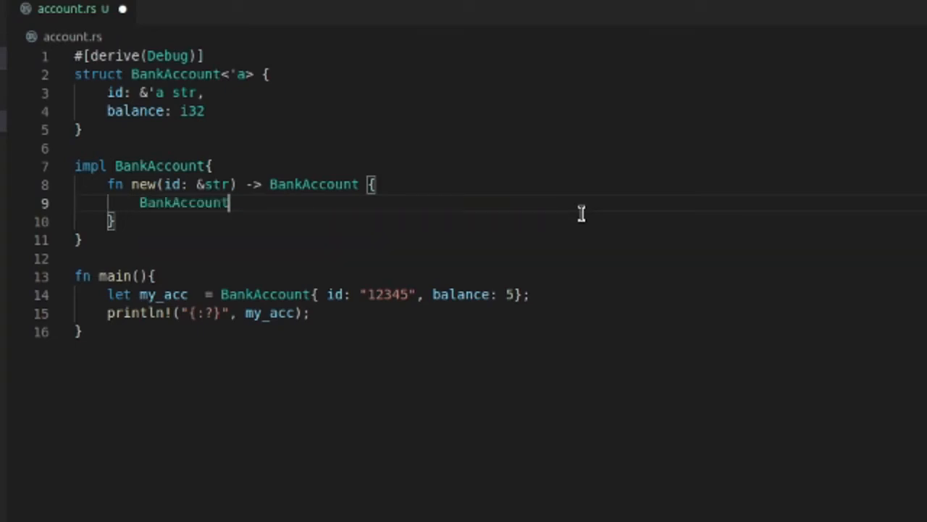
text({)
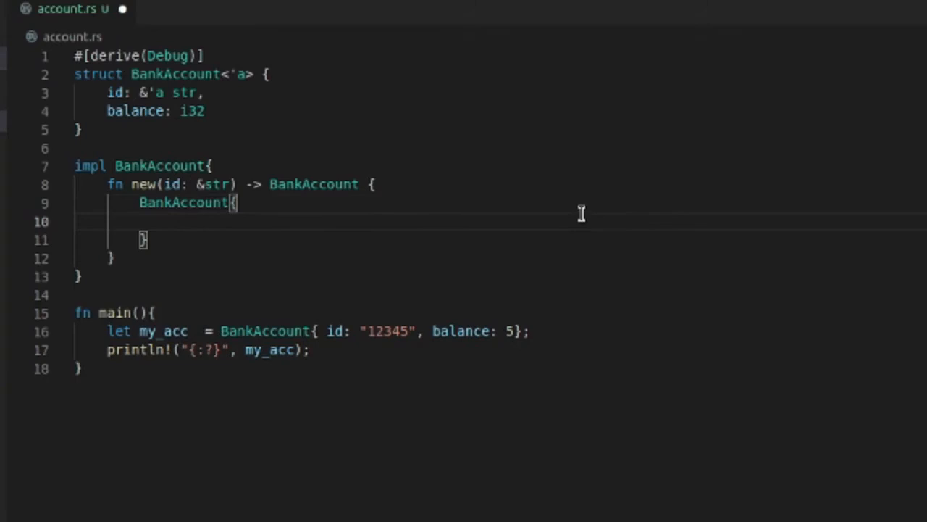
text(id: i)
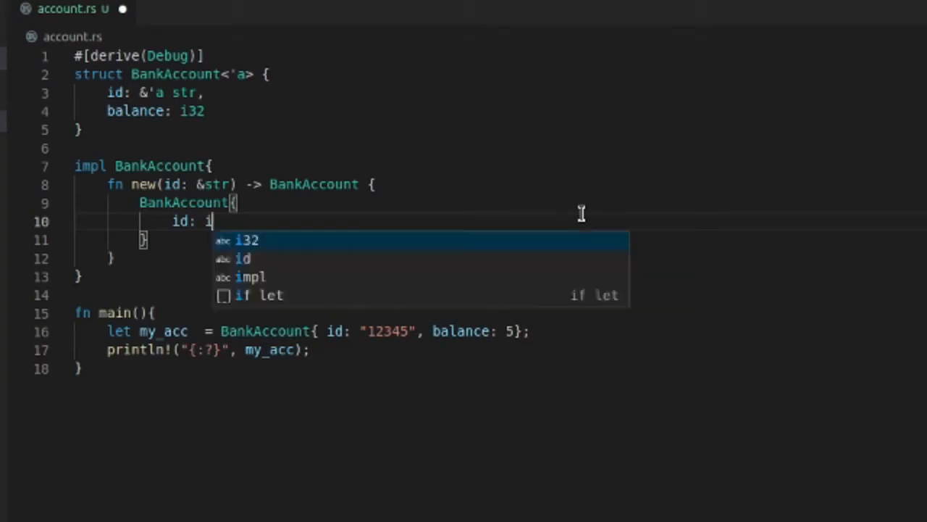
text(d,)
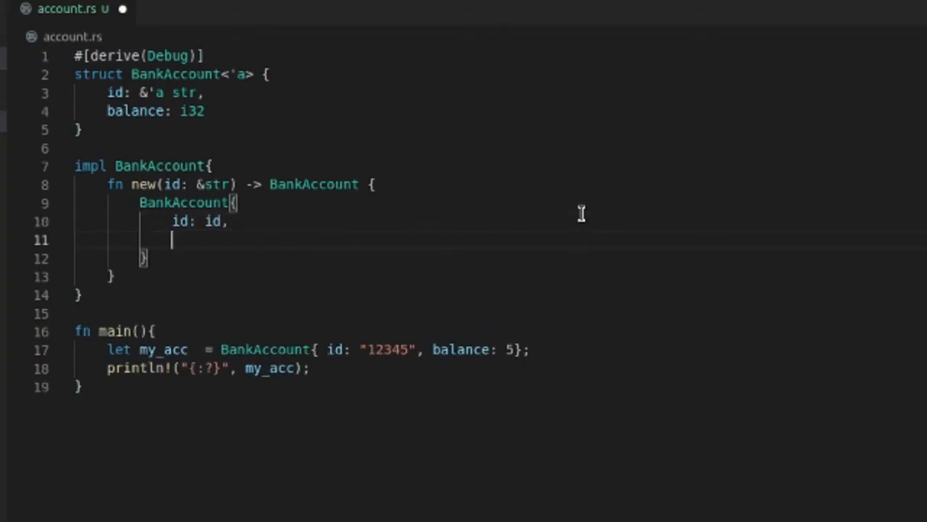
text(bal)
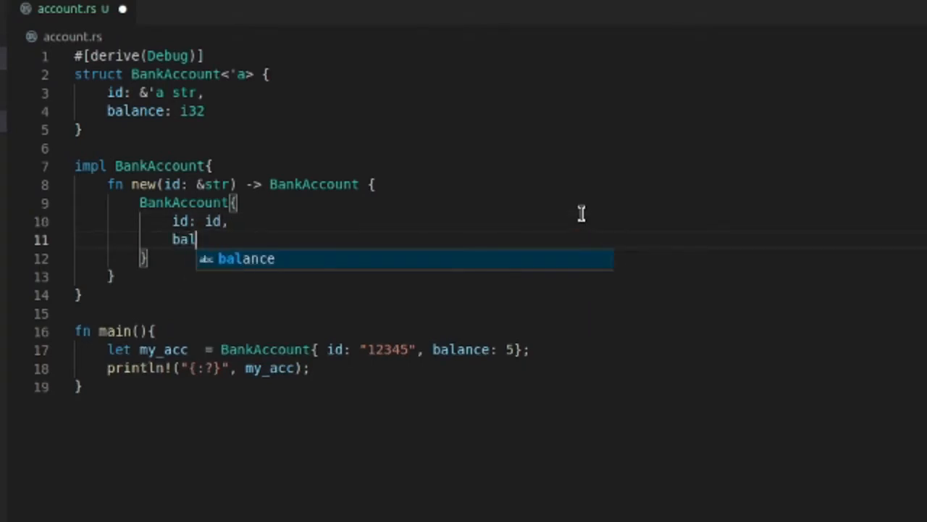
text(nce: 0)
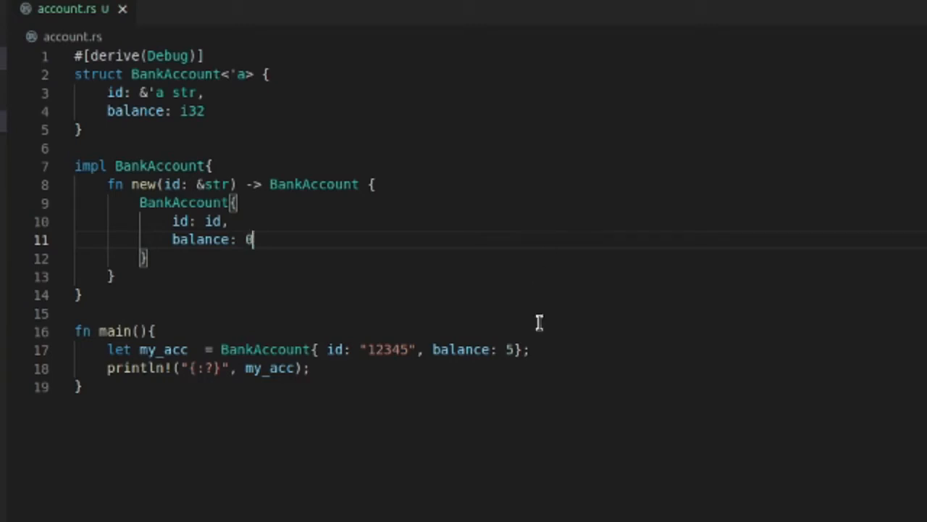
mouse_move(516, 349)
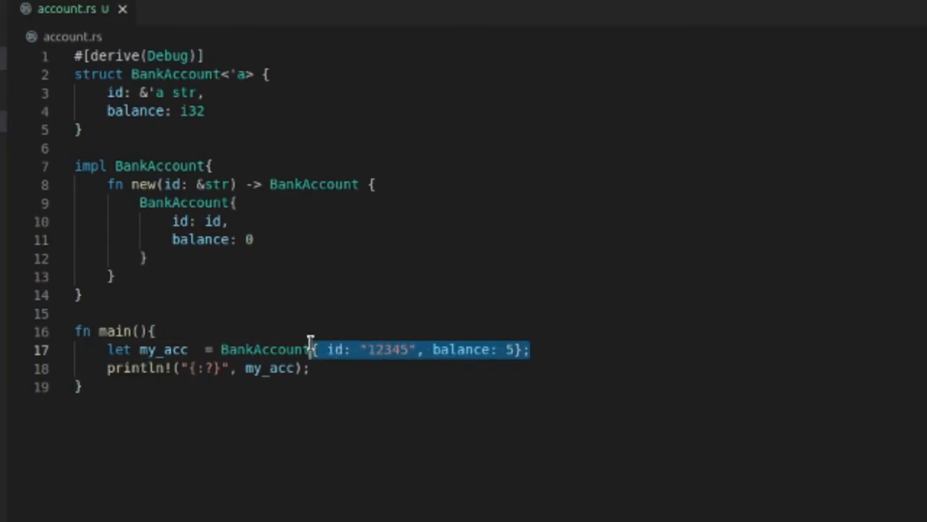
Replace main's struct literal with BankAccount::new("12345");
key(Delete)
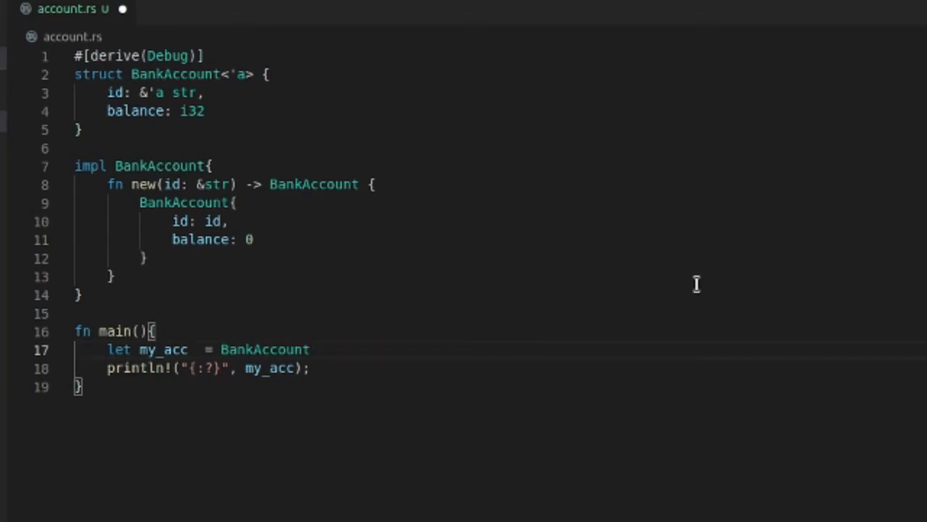
text(::new)
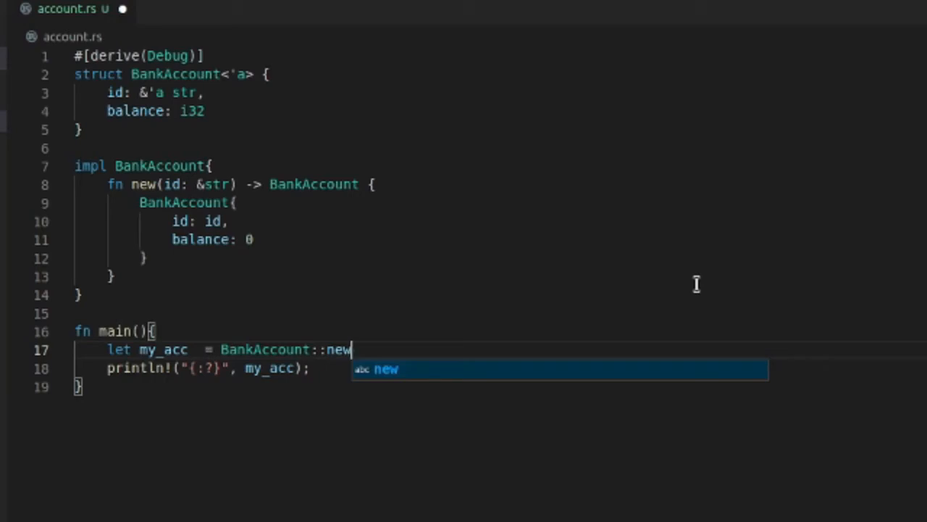
text(())
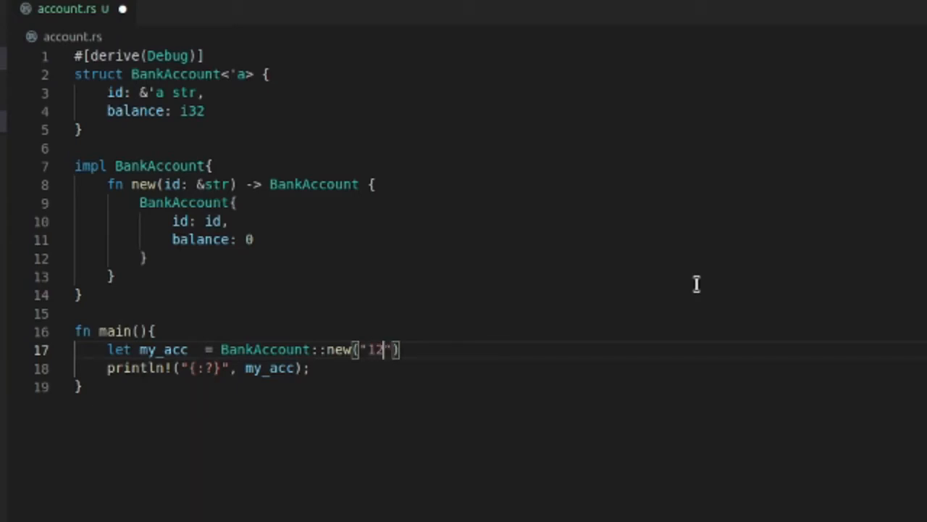
text(345)
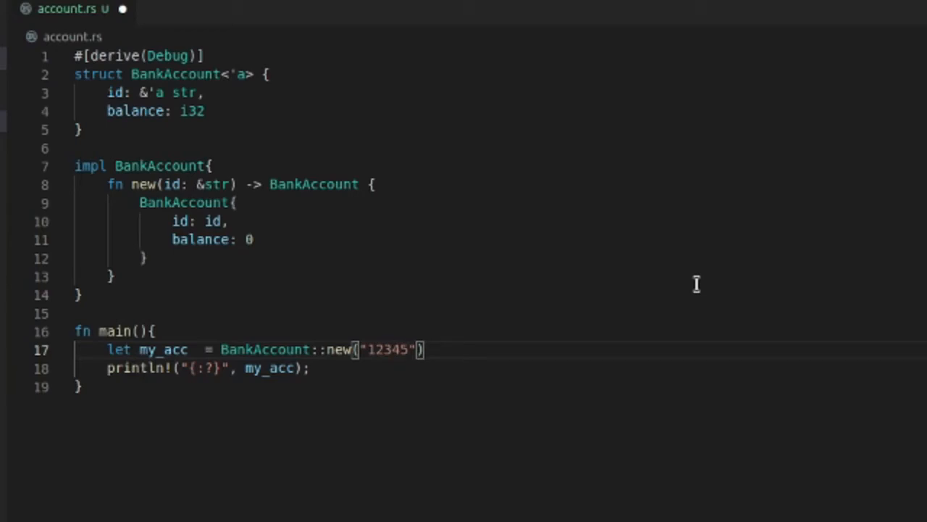
text(;)
text(rustc account.rs)
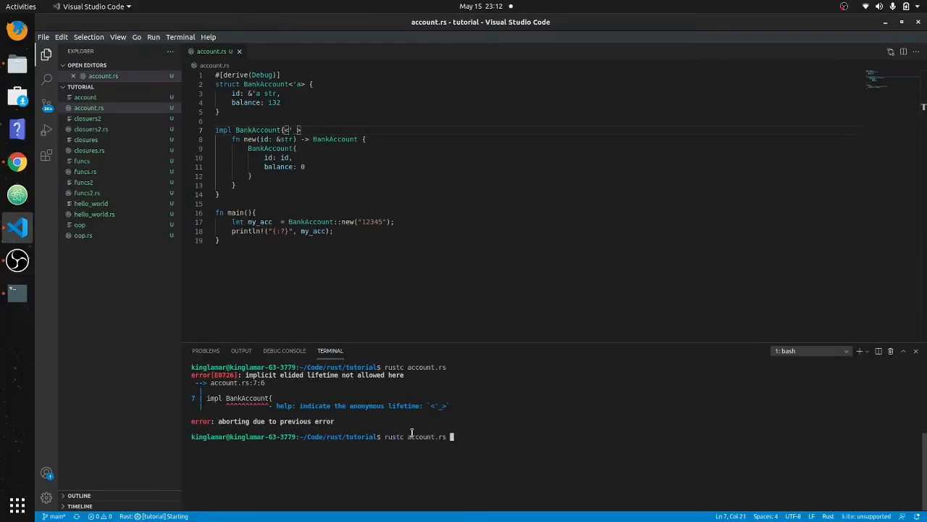
Recompile account.rs after the impl BankAccount<'_> lifetime fix, clearing the terminal between runs
key(Return)
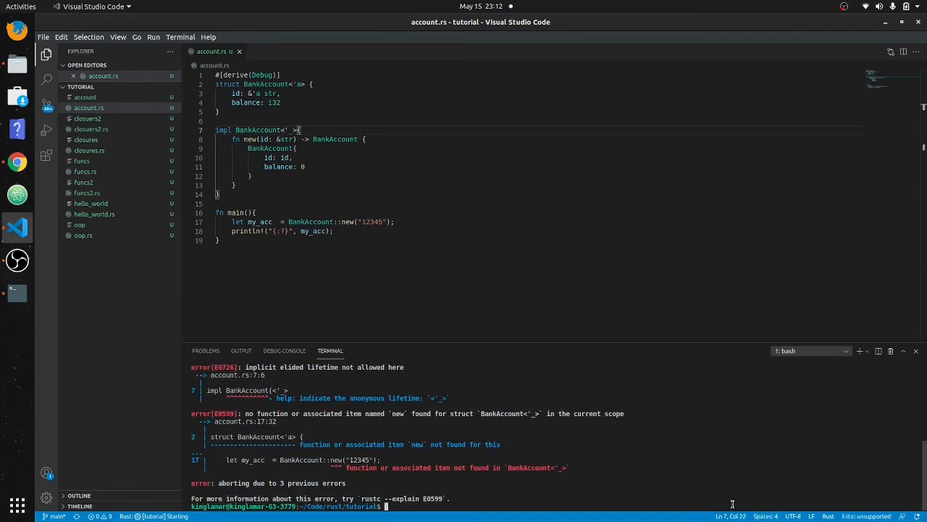
text(clear)
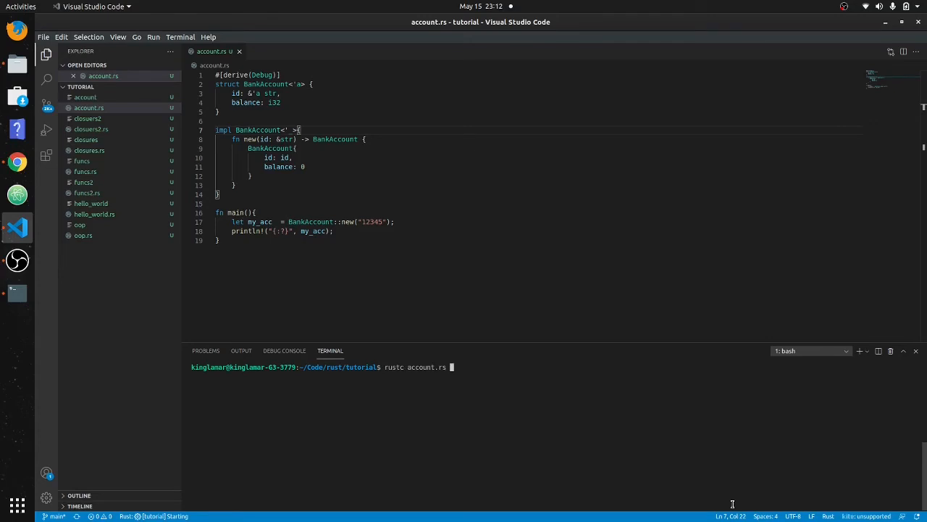
key(Return)
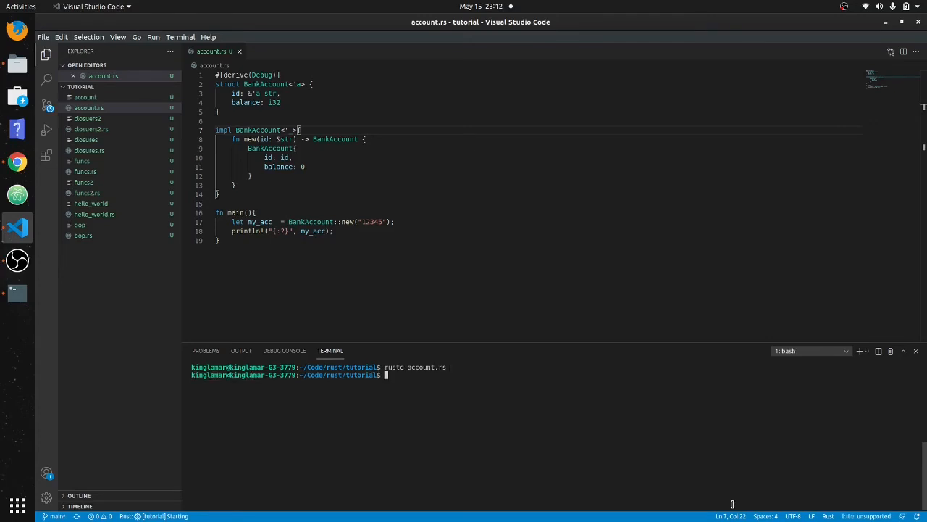
text(clear)
text(./account)
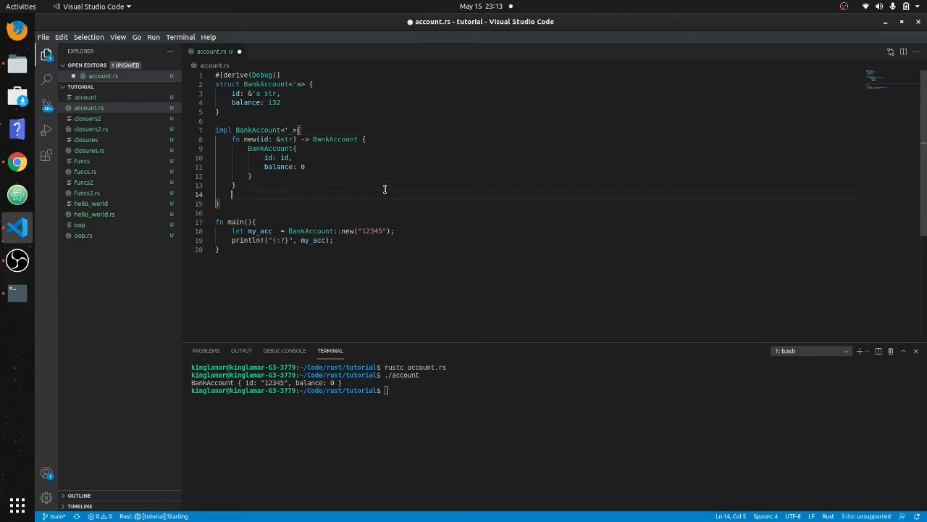
Declare fn update(&self, v: i32) inside the BankAccount impl block
text(fn)
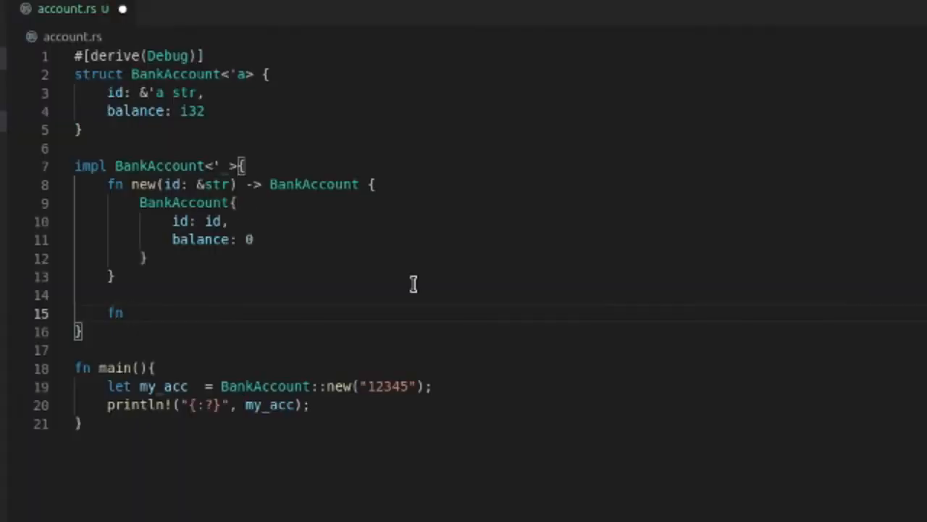
text(())
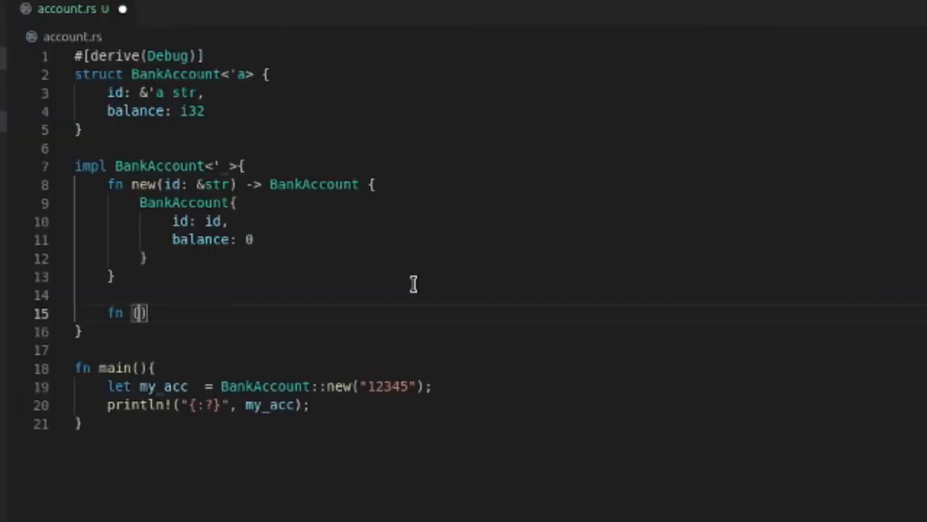
text(&)
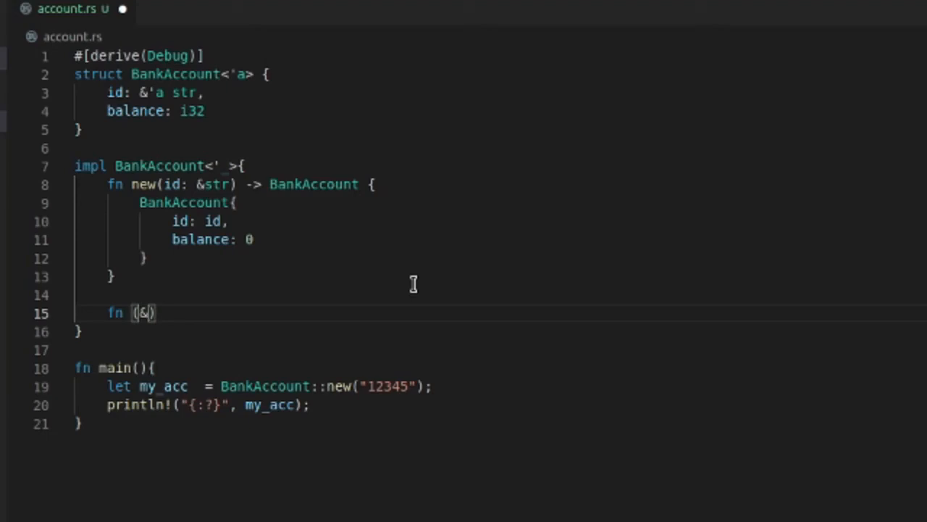
text(self)
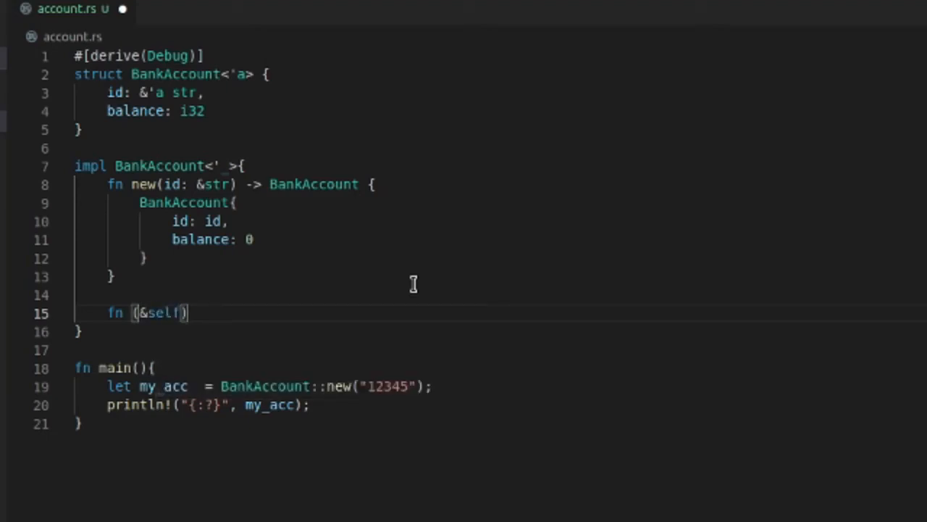
mouse_move(118, 136)
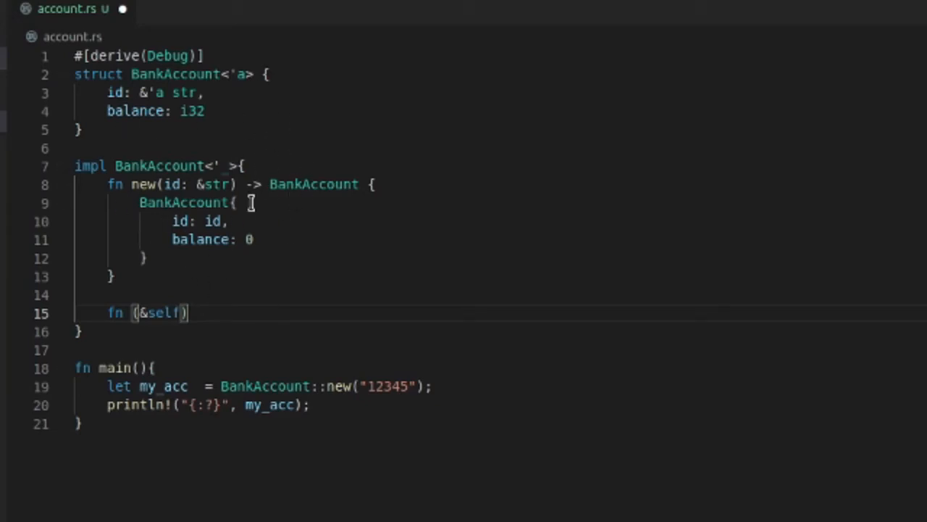
mouse_move(324, 244)
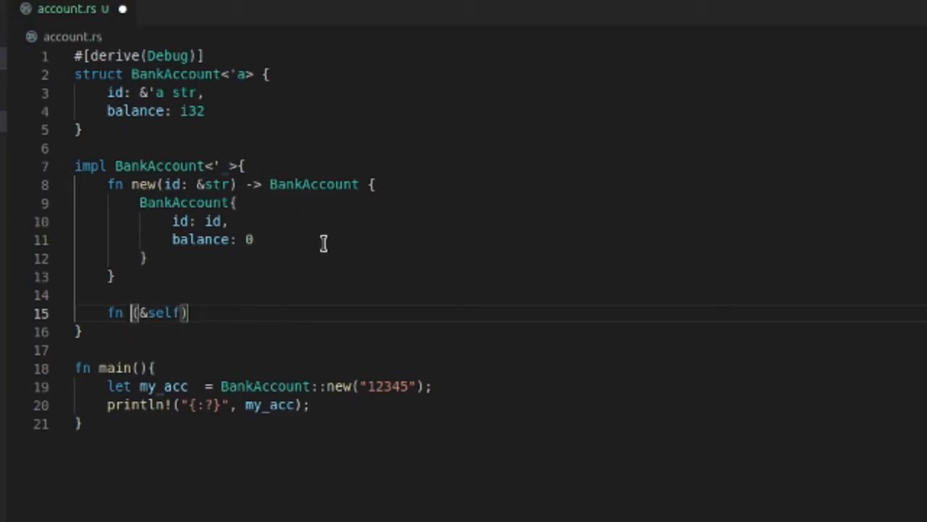
text(updat)
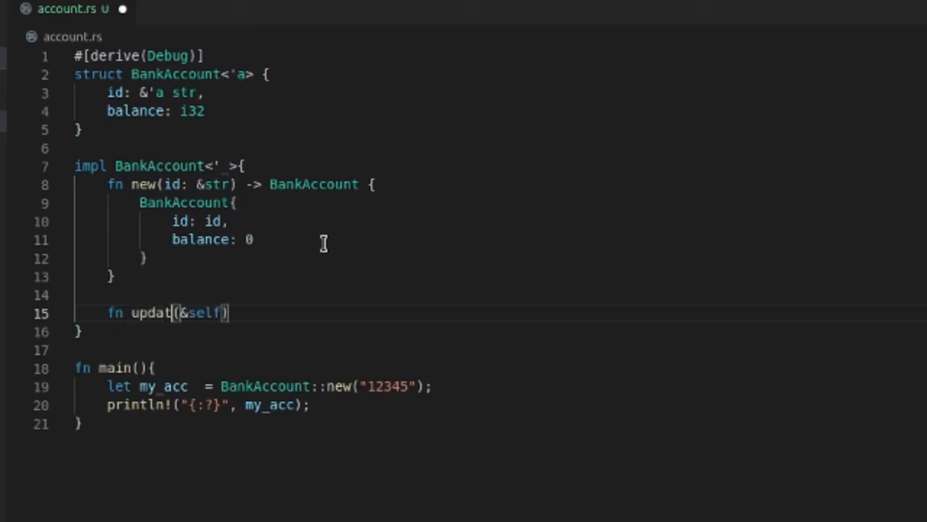
text(e)
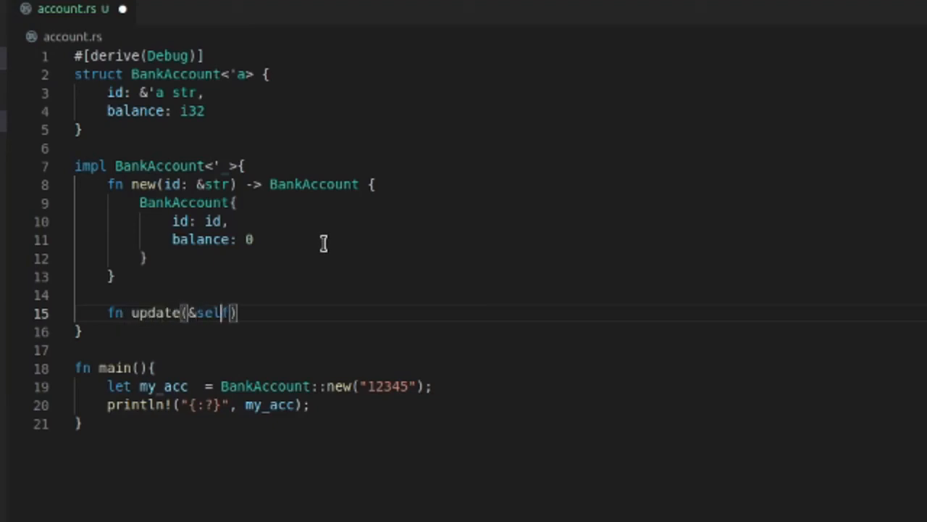
text(,)
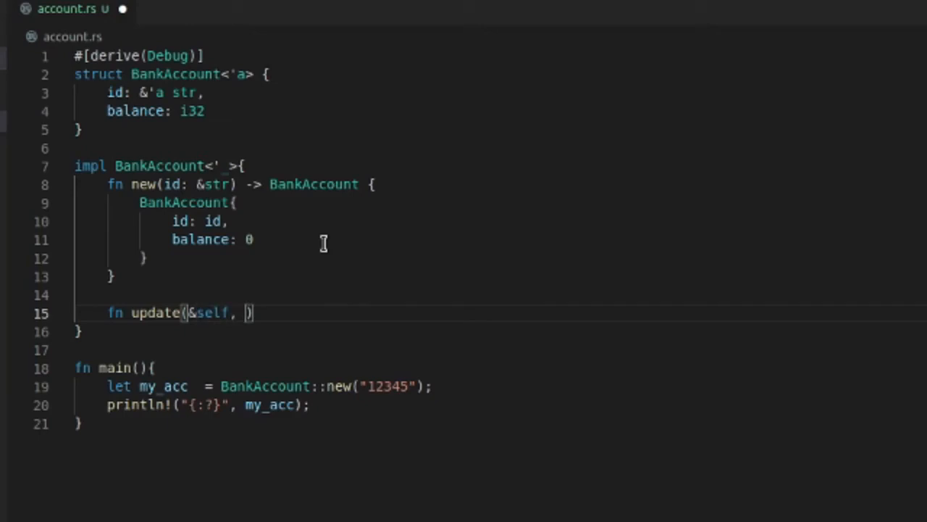
text(v:)
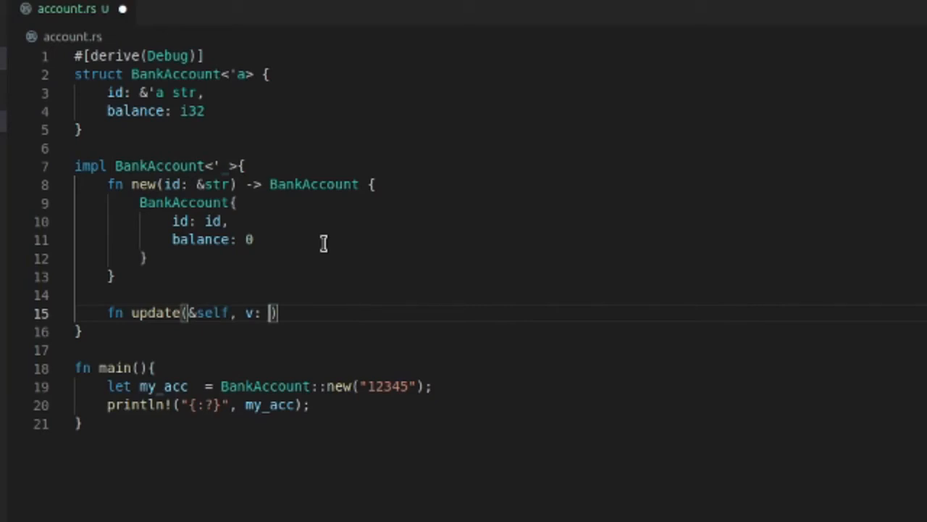
text(i32)
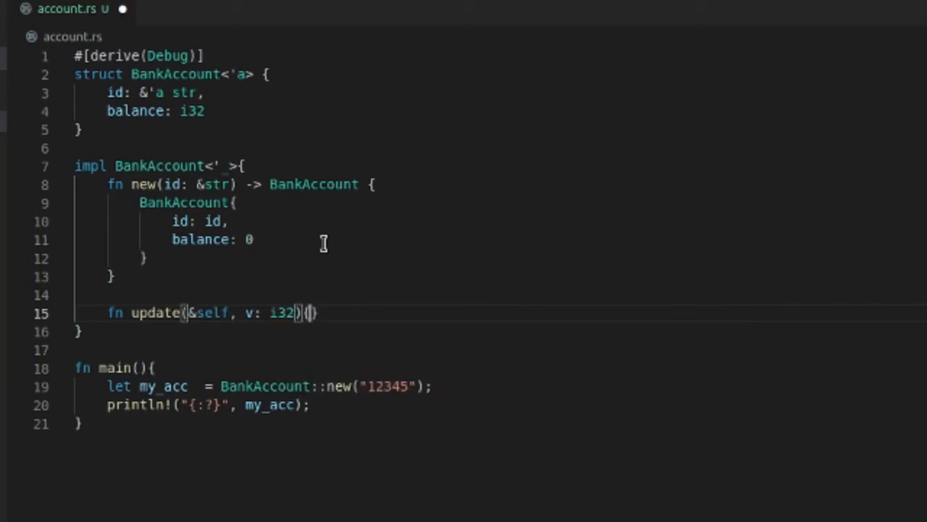
Give the update body the statement self.balance = v;
key(Enter)
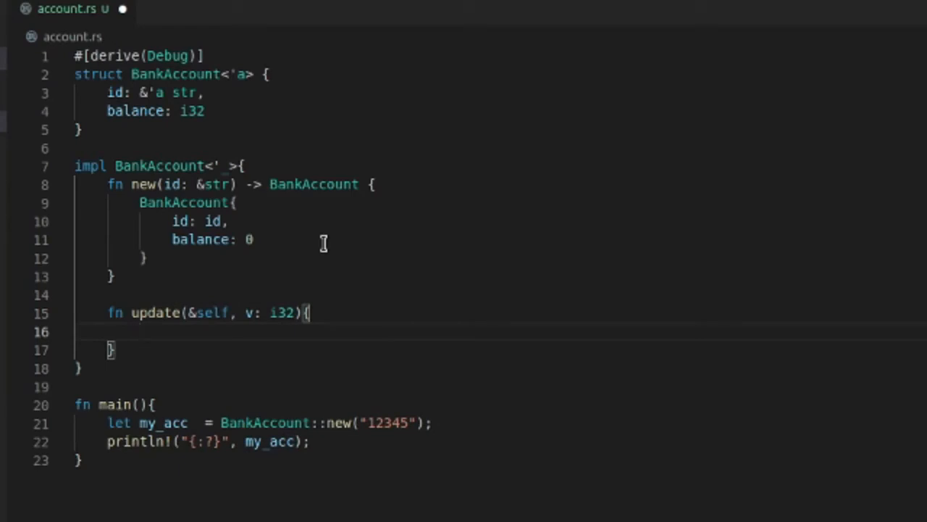
text(self)
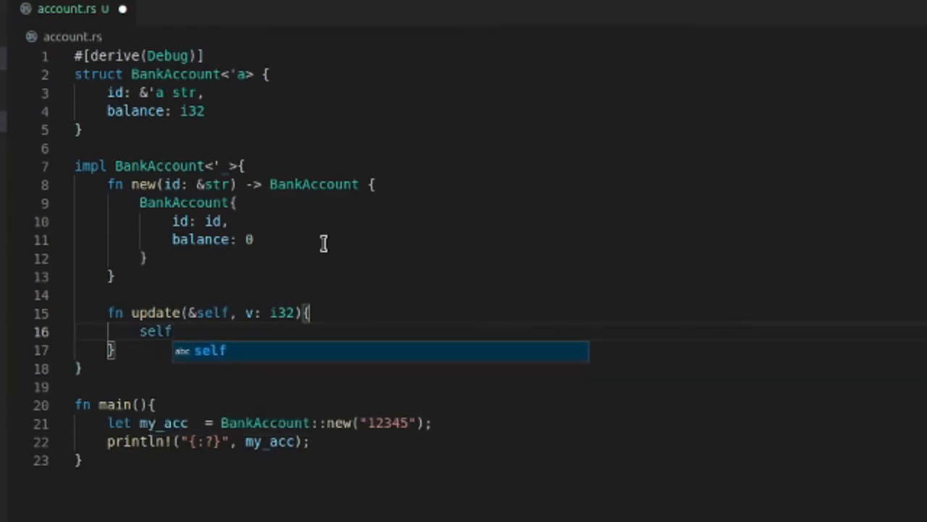
text(.)
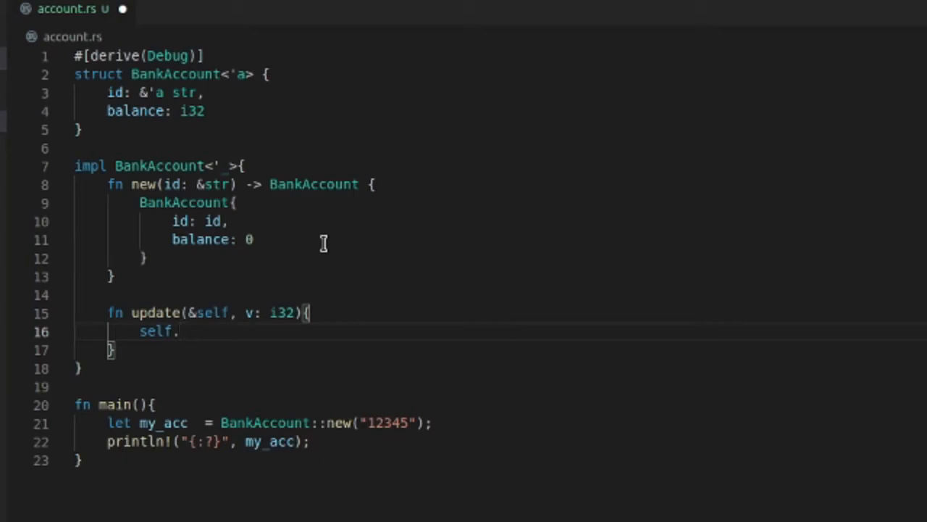
text(balance)
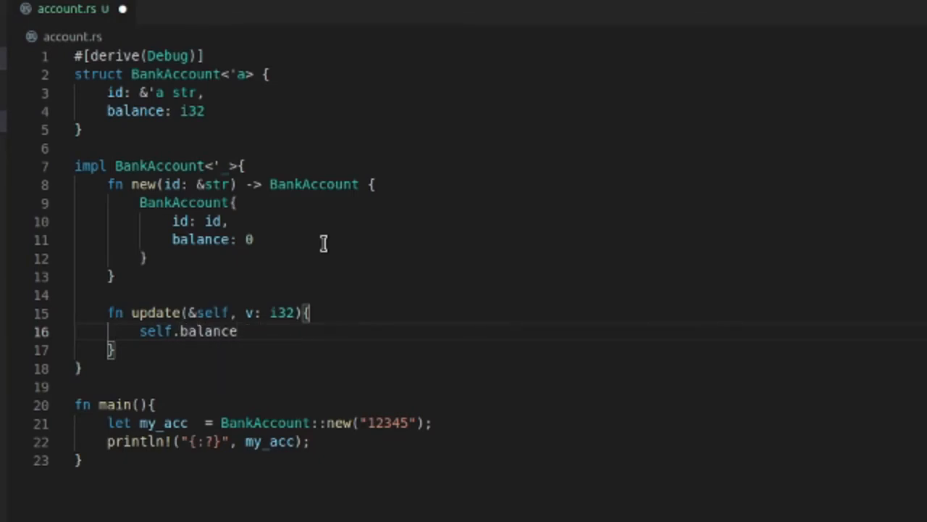
text(=)
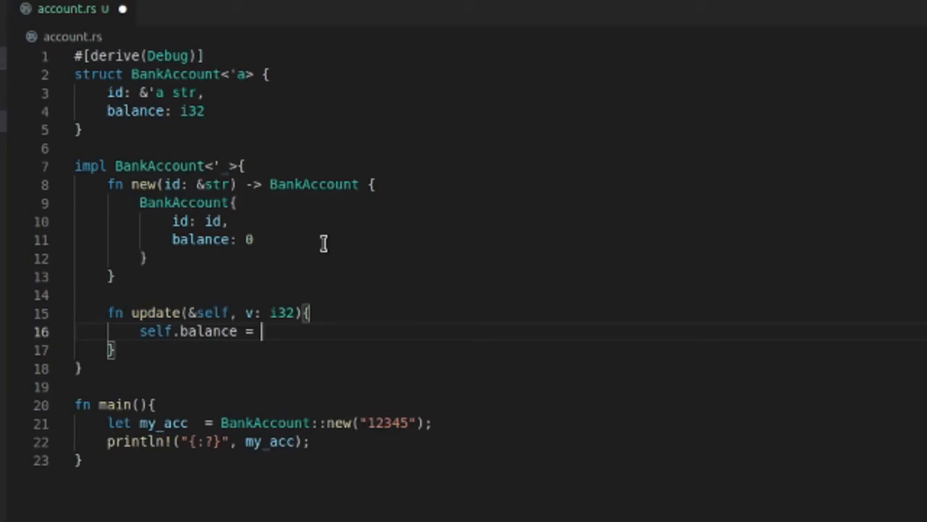
text(v)
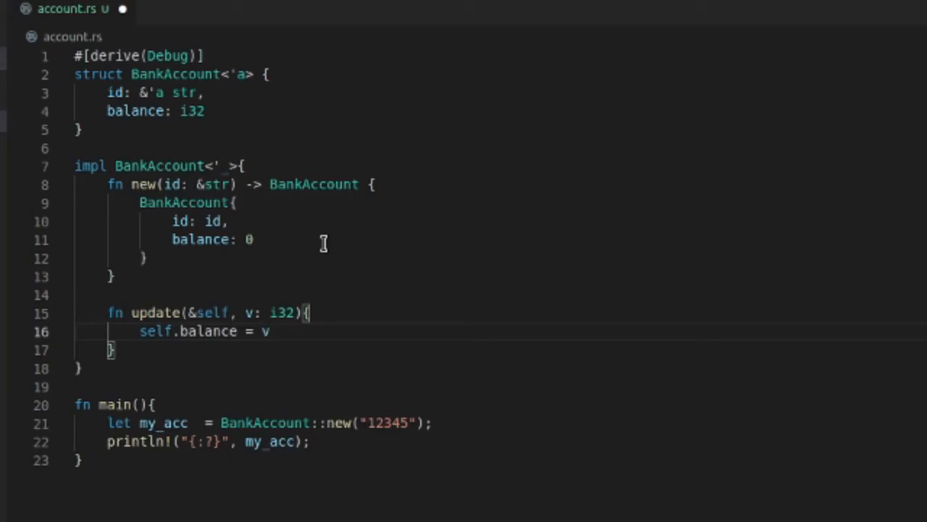
text(;)
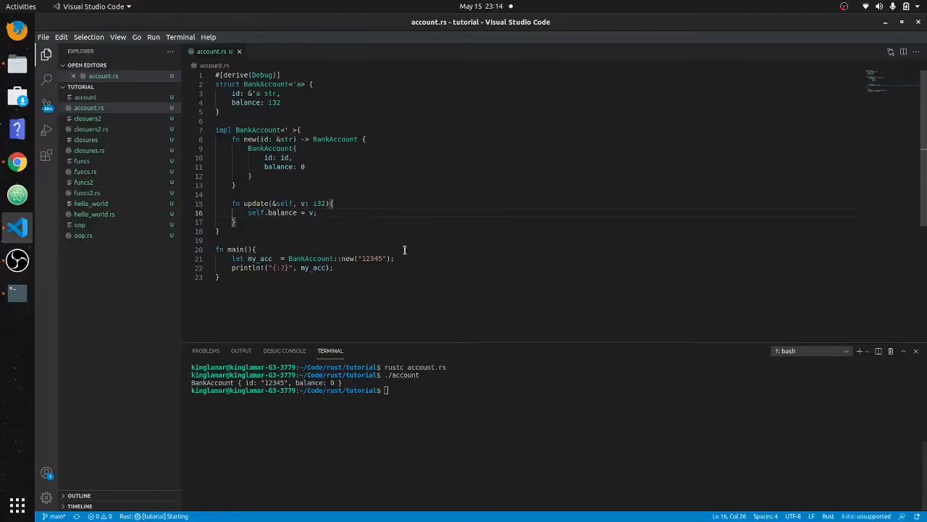
Add my_acc.update(30); after the let statement in main and save the file
key(Enter)
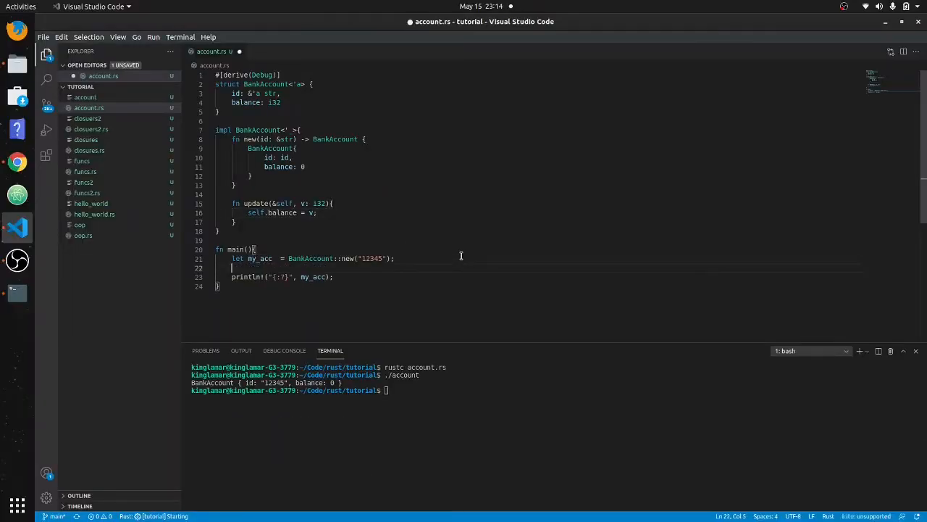
text(my_acc)
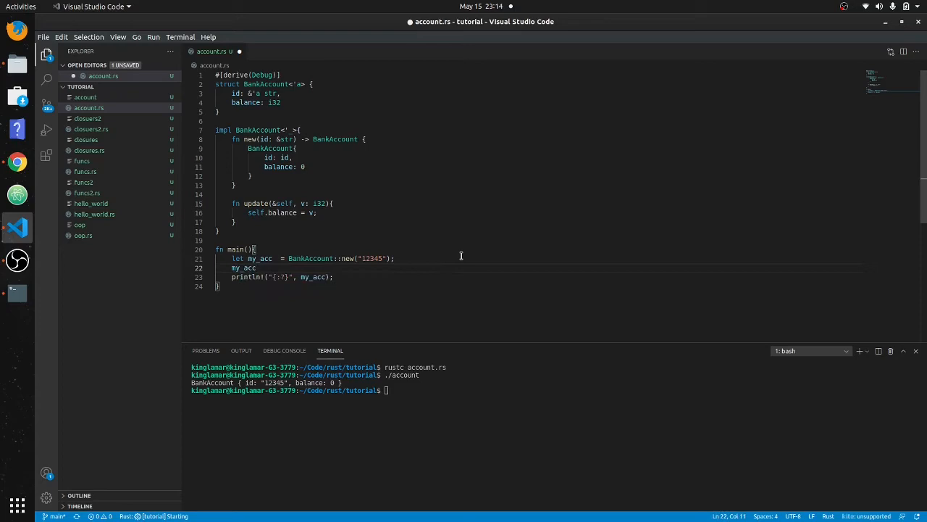
text(.update()
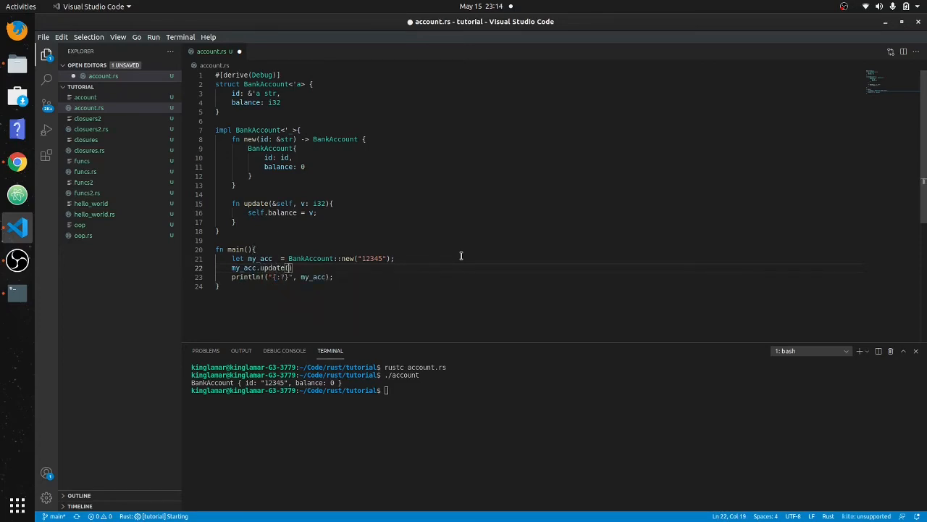
text(30)
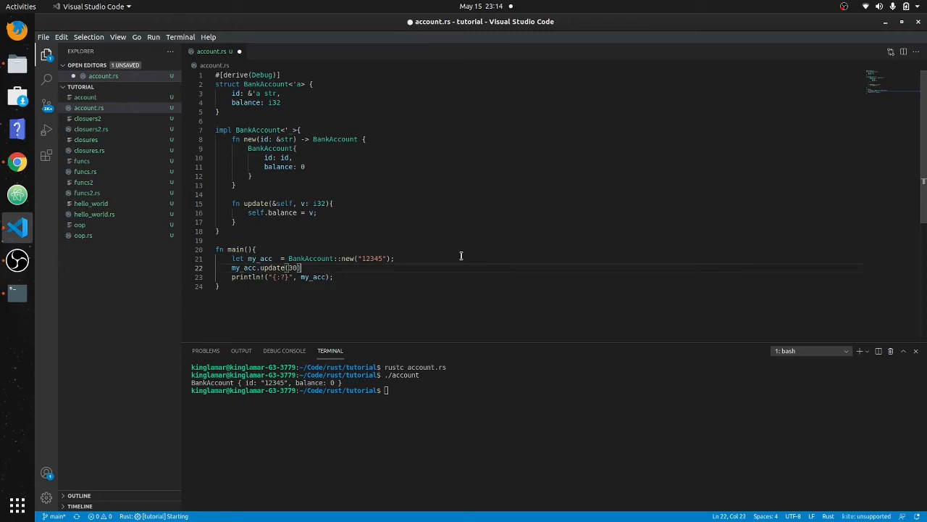
key(ctrl+s)
text(./account)
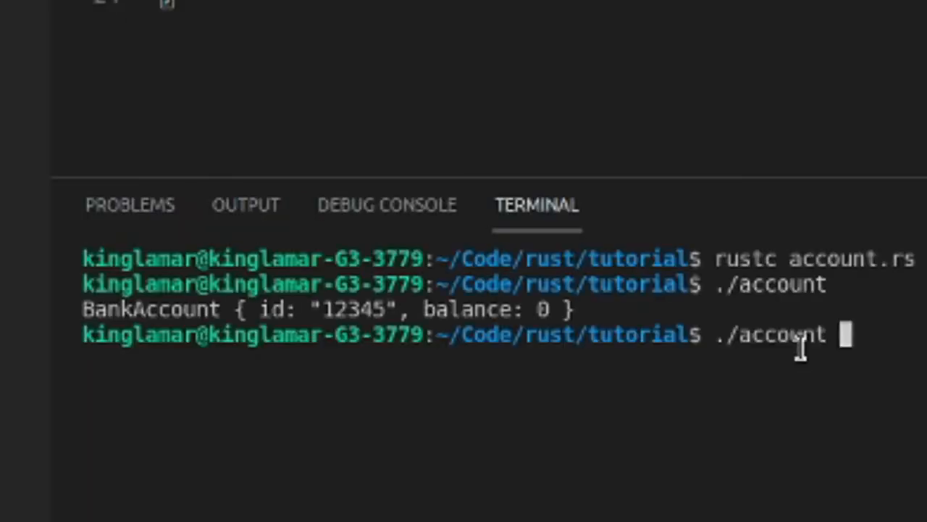
Recompile account.rs and select self in update's parameters to make it &mut self
text(rustc account.rs)
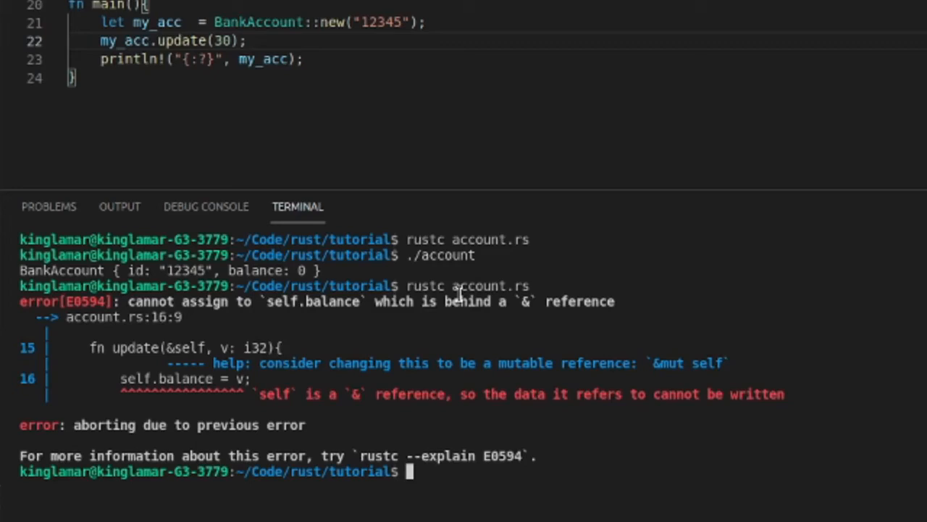
mouse_move(457, 293)
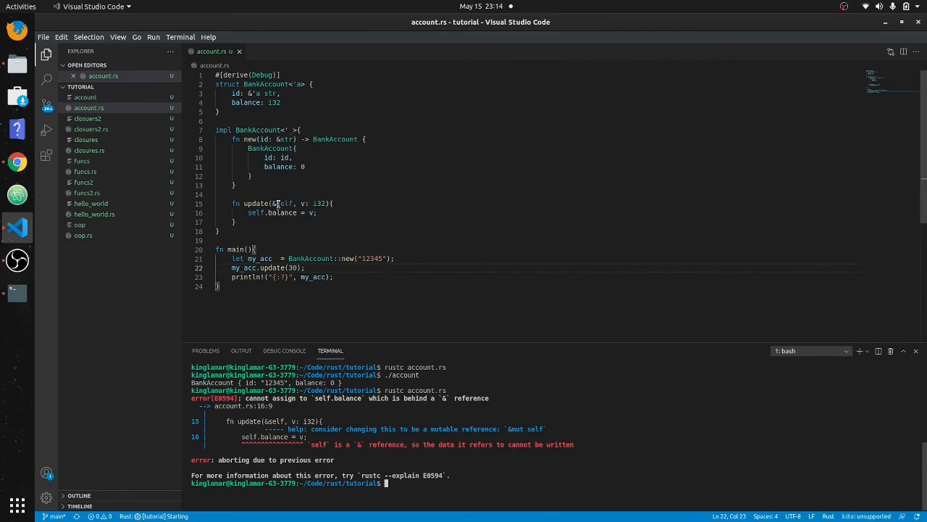
double_click(283, 203)
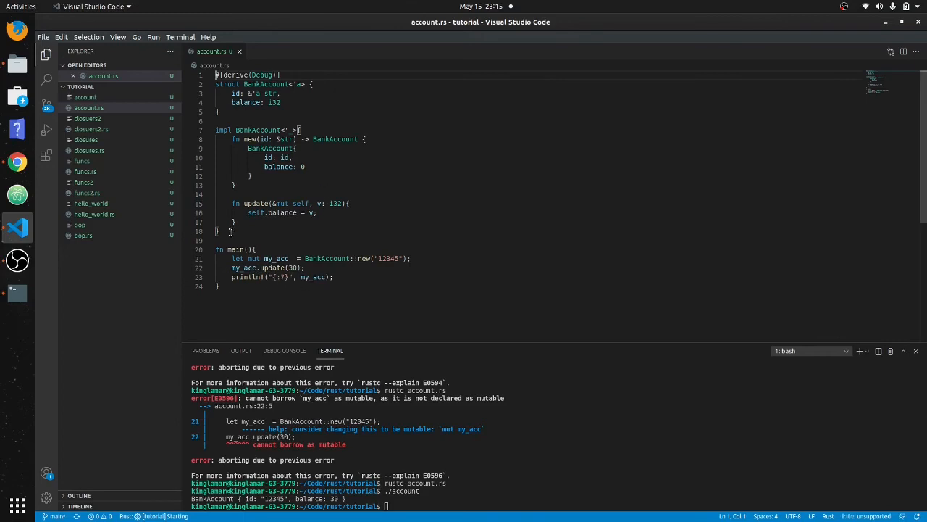
Add use std::fmt; as the new first line of account.rs
key(Enter)
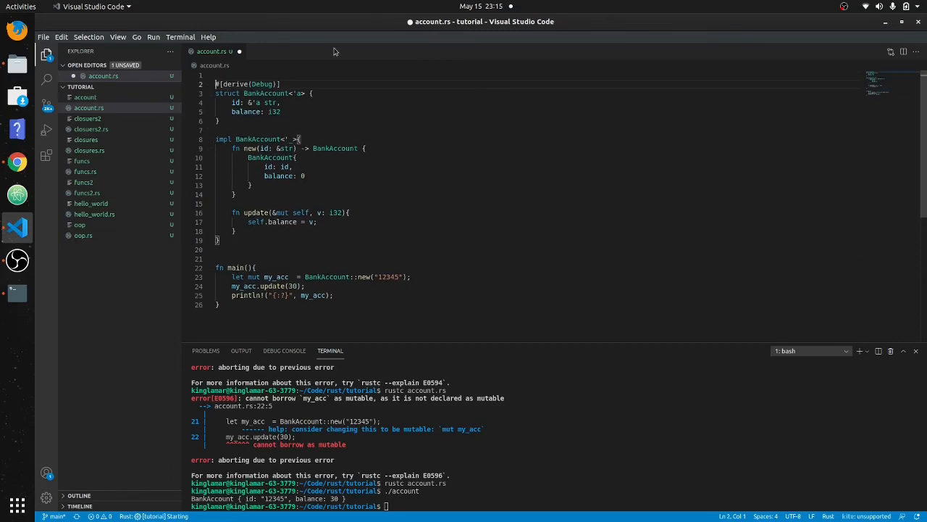
click(221, 75)
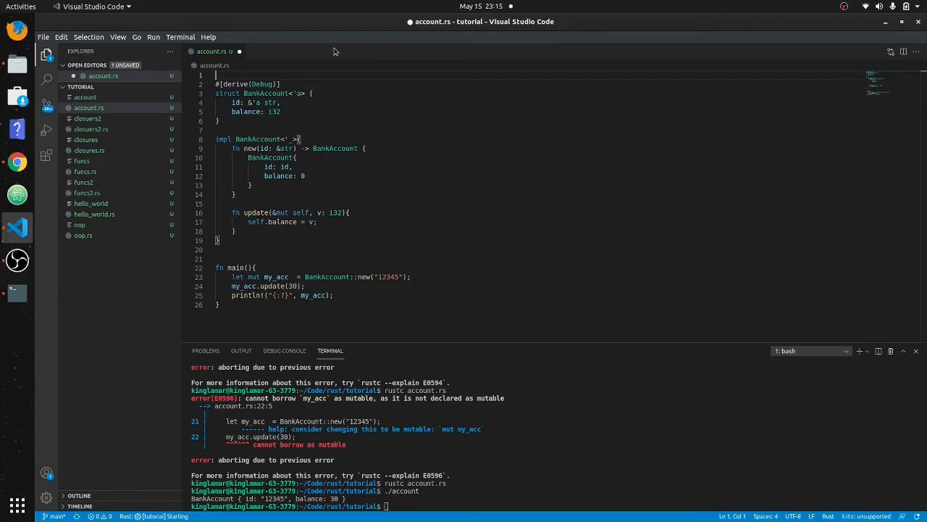
text(use st)
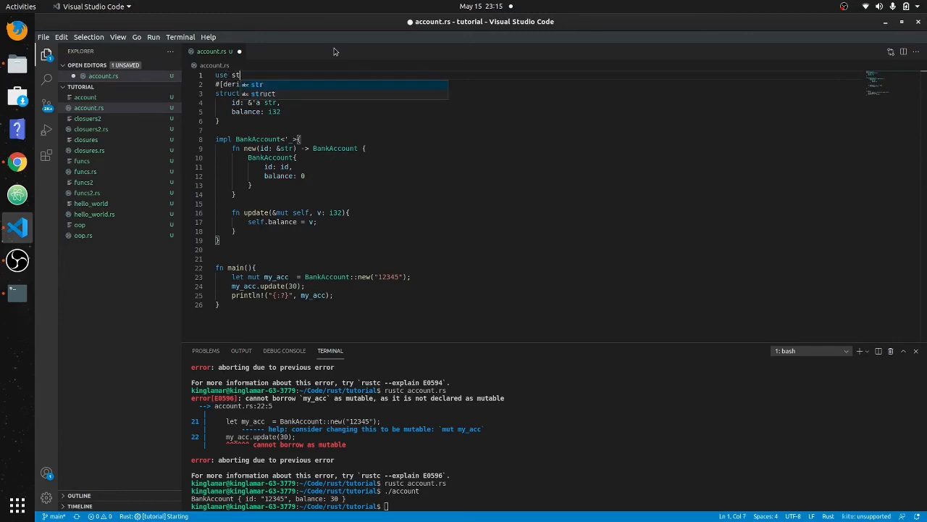
text(d::)
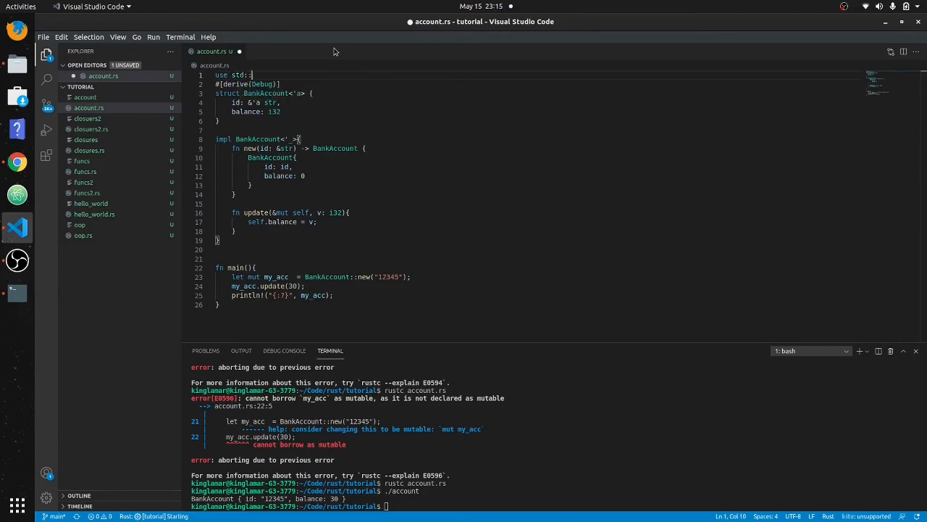
text(fmt;)
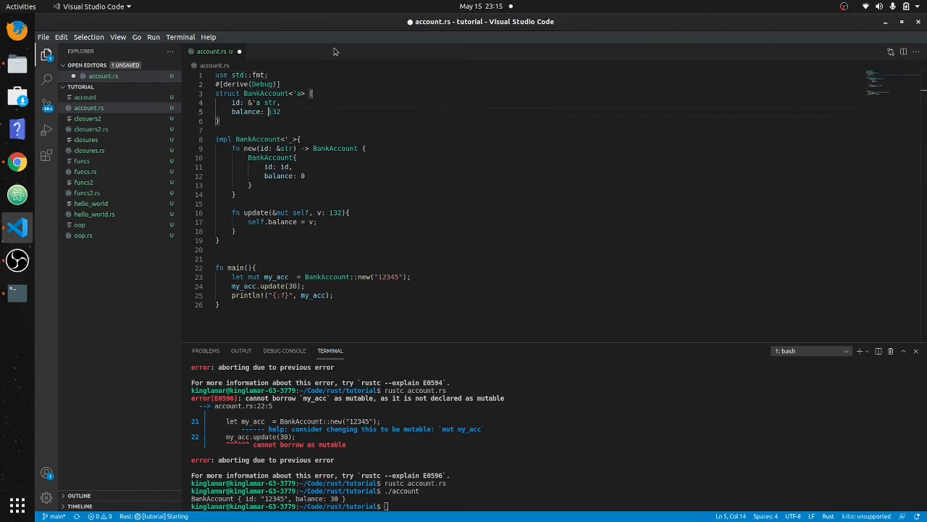
Begin an impl Display for BankAccount block below the existing impl block
click(268, 221)
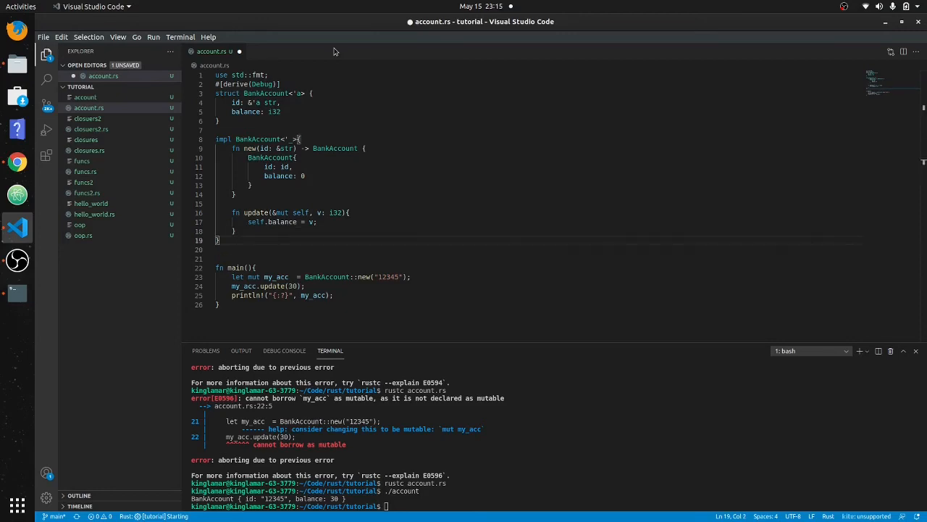
text(for)
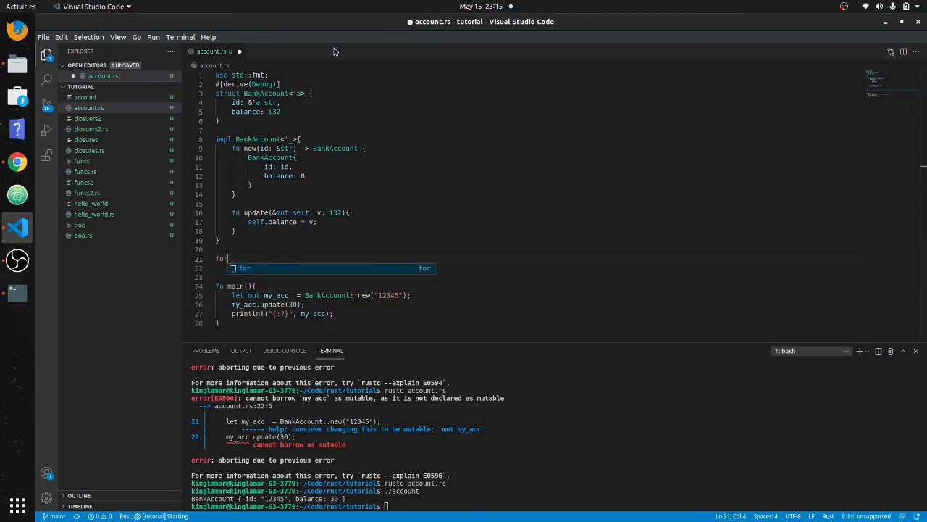
text(impl)
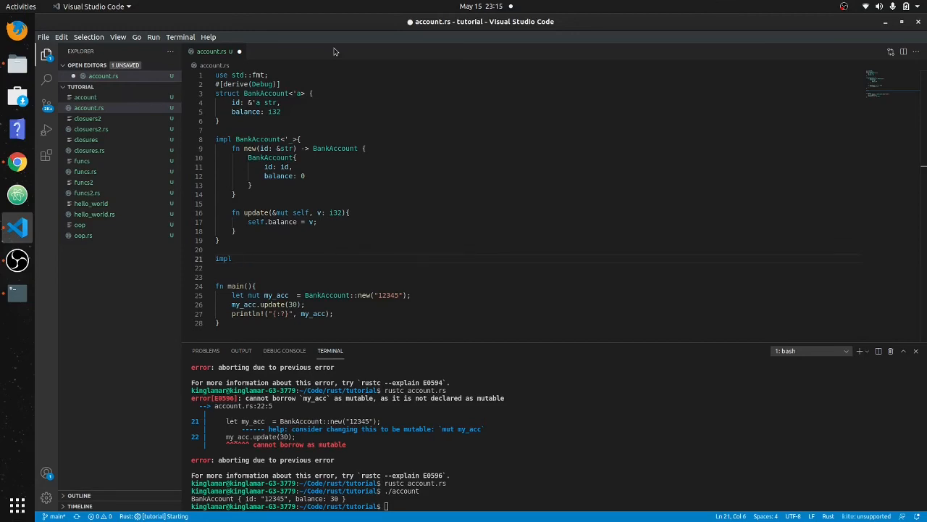
text(Display for)
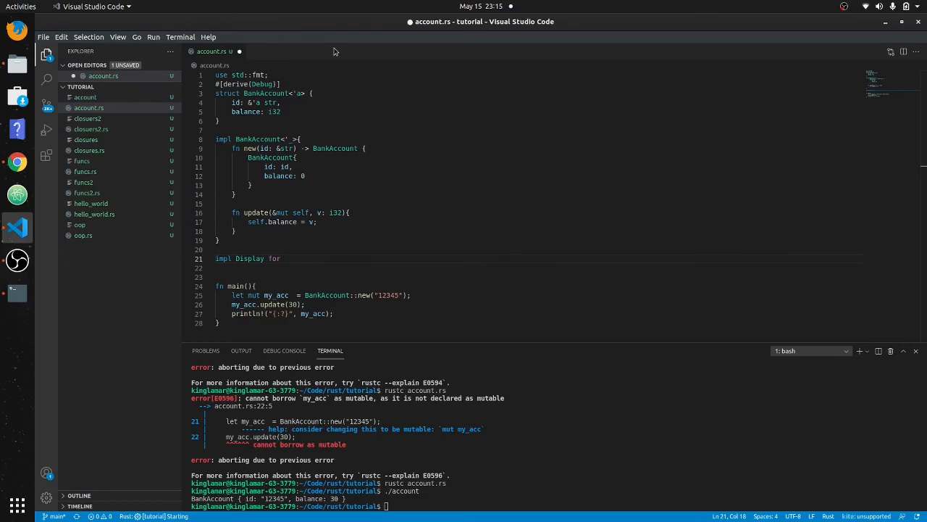
text(Ac)
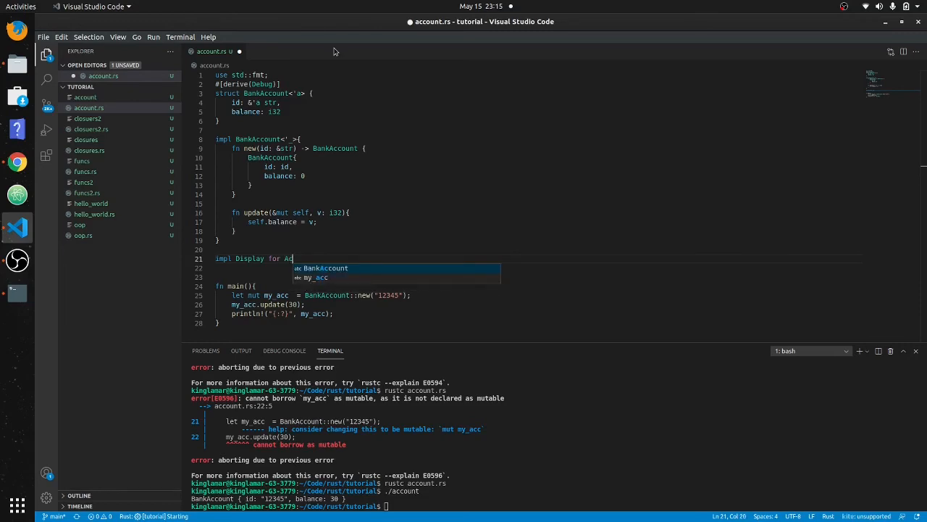
text(BankAccount {)
click(539, 268)
text(fn)
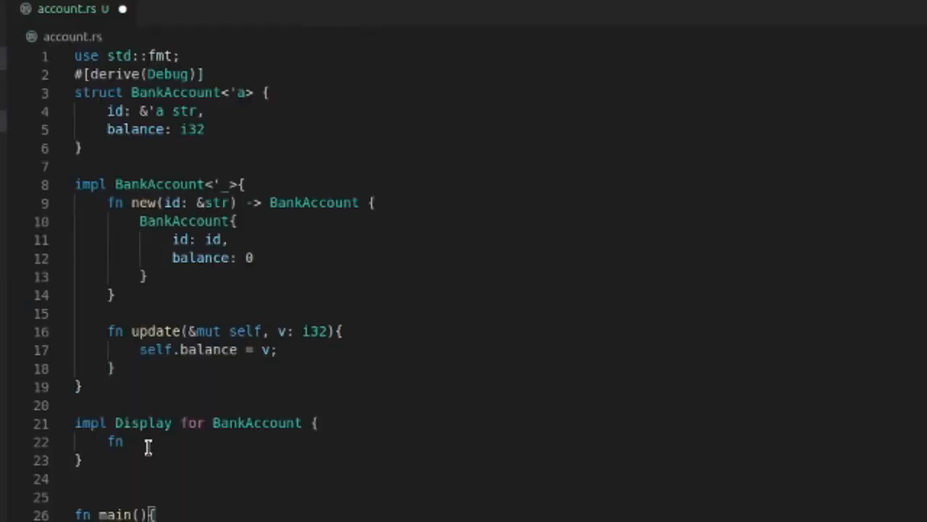
Write fn fmt(&self, f: &mut fmt::Formatter) -> fmt::Result using write! for id and balance
double_click(115, 442)
text( fmt(&self, f: &mut fmt::Formatter<'_>) -> fmt::Result {)
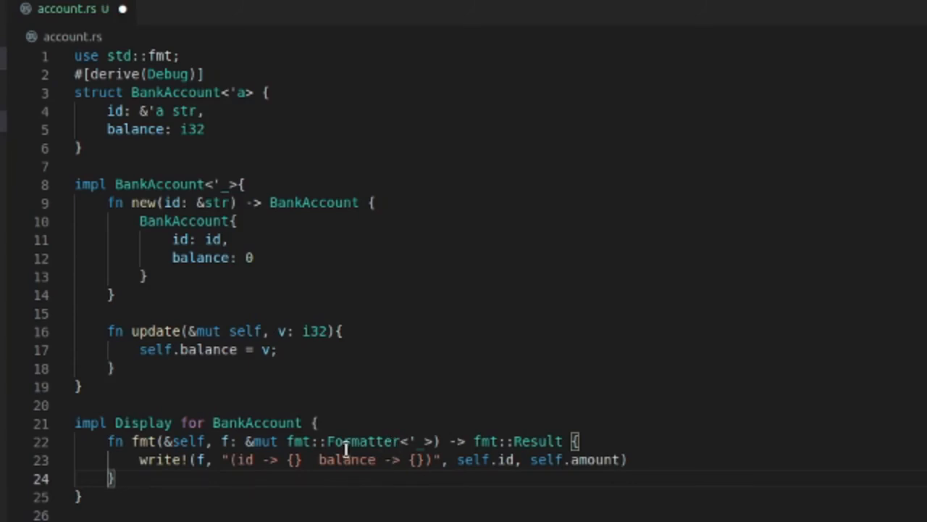
mouse_move(366, 441)
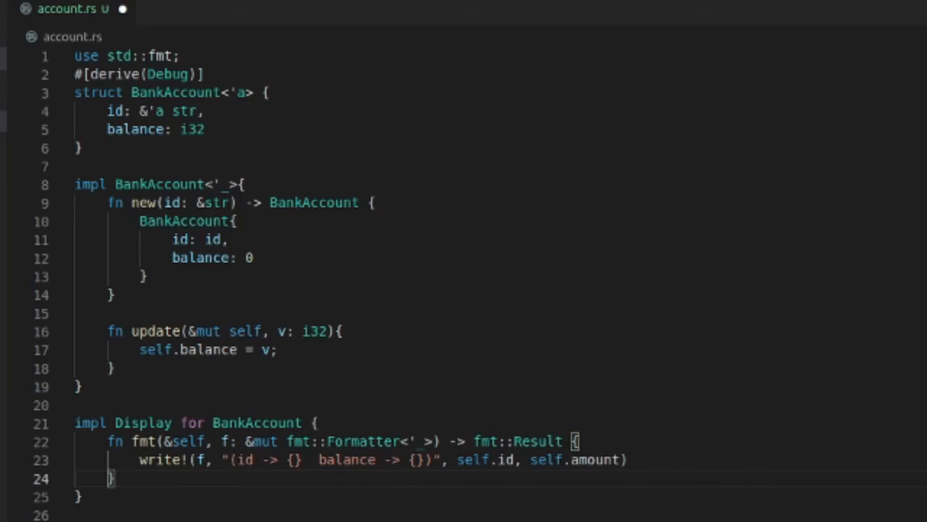
scroll(down, 3)
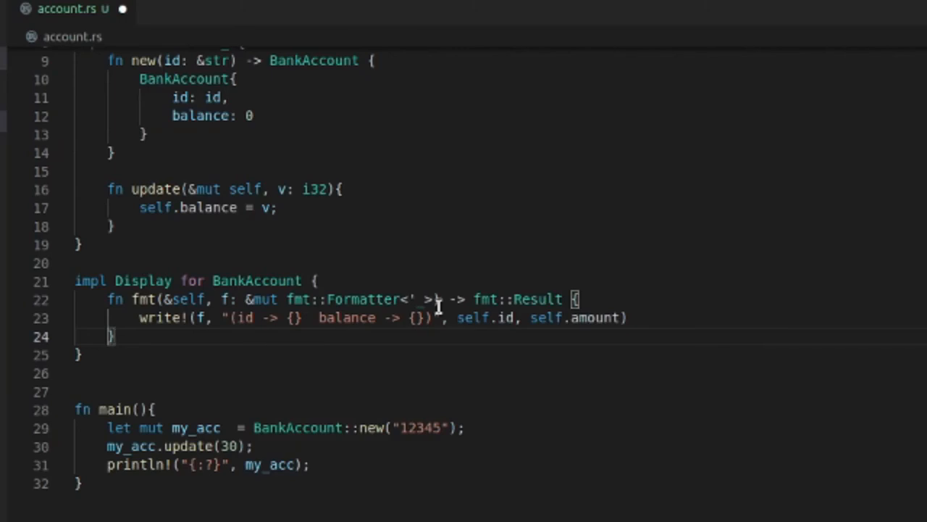
mouse_move(489, 299)
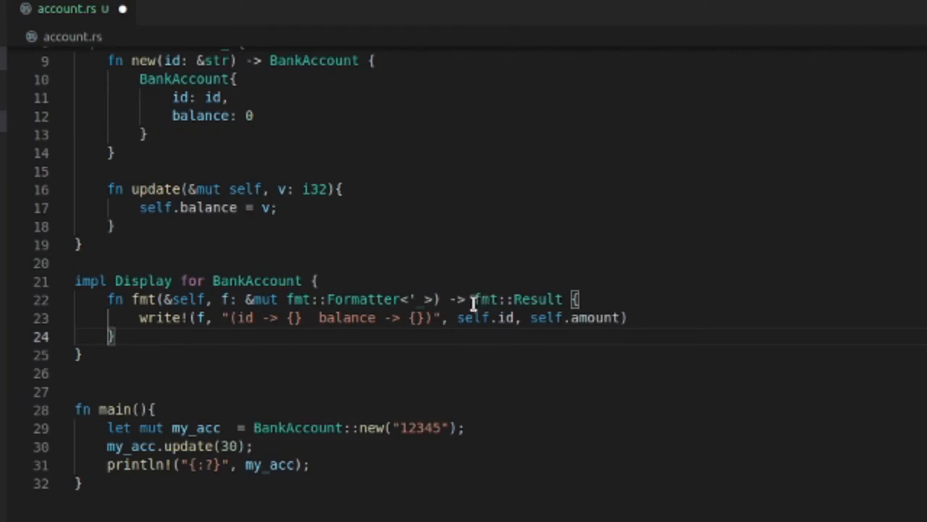
mouse_move(278, 370)
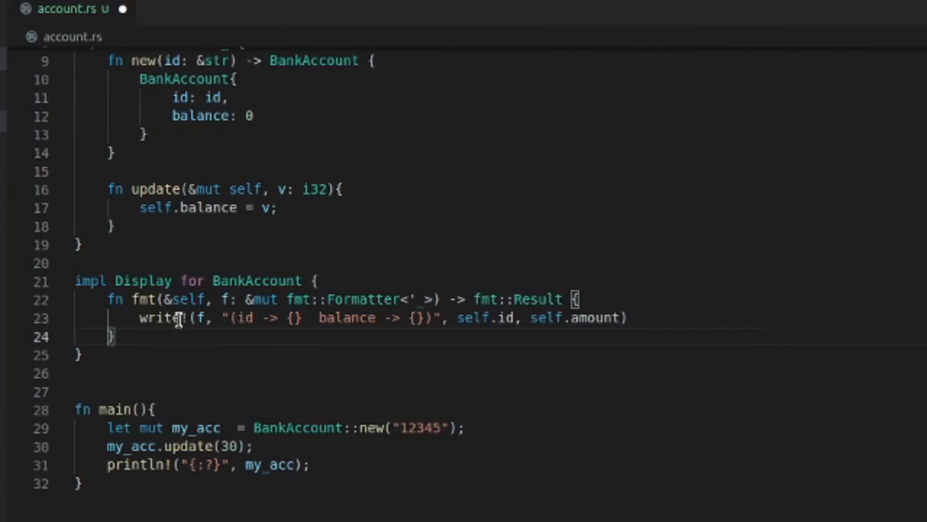
mouse_move(178, 318)
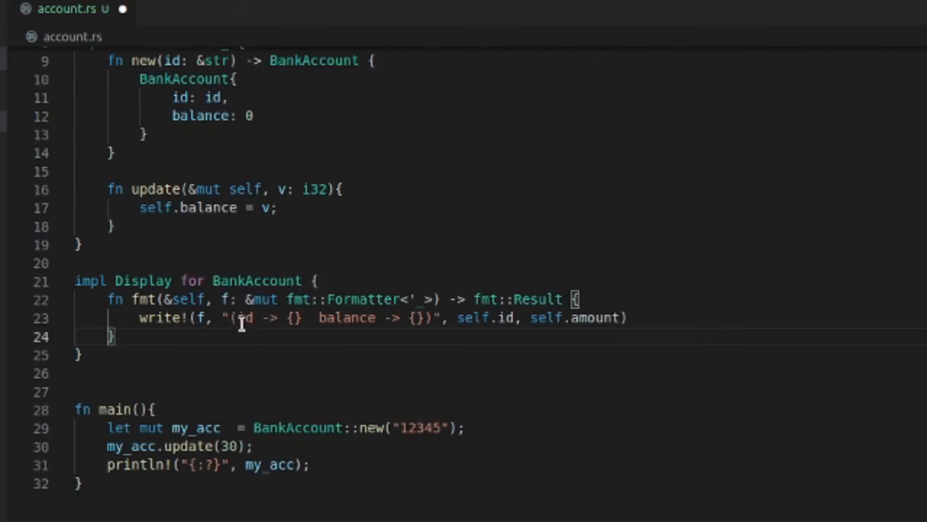
mouse_move(253, 317)
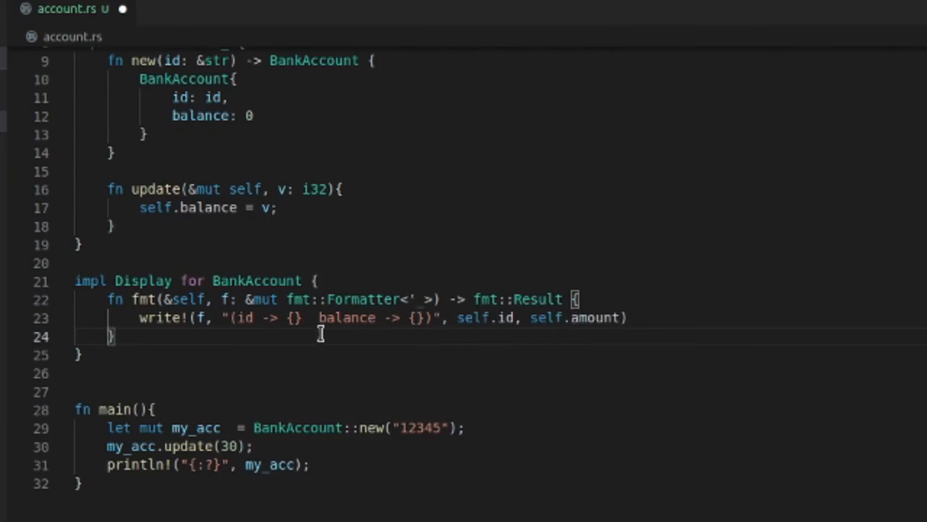
mouse_move(578, 381)
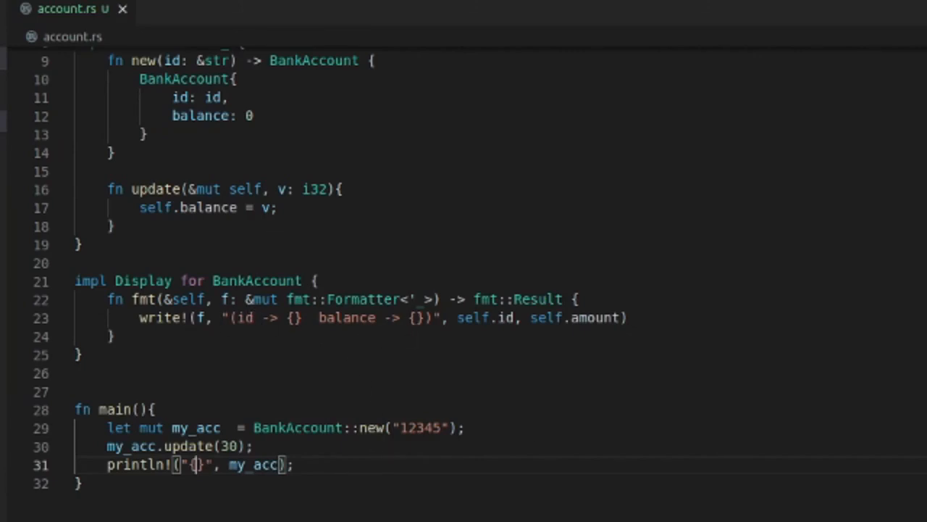
mouse_move(291, 310)
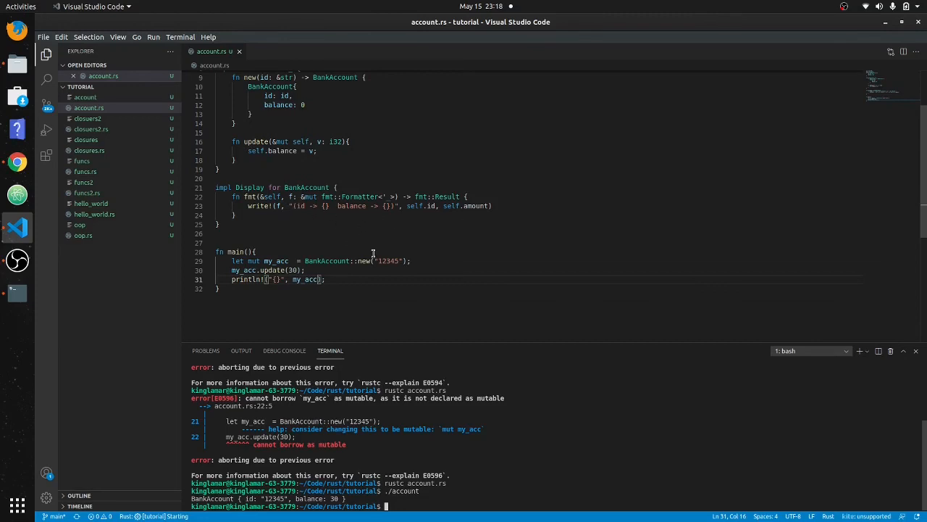
mouse_move(521, 500)
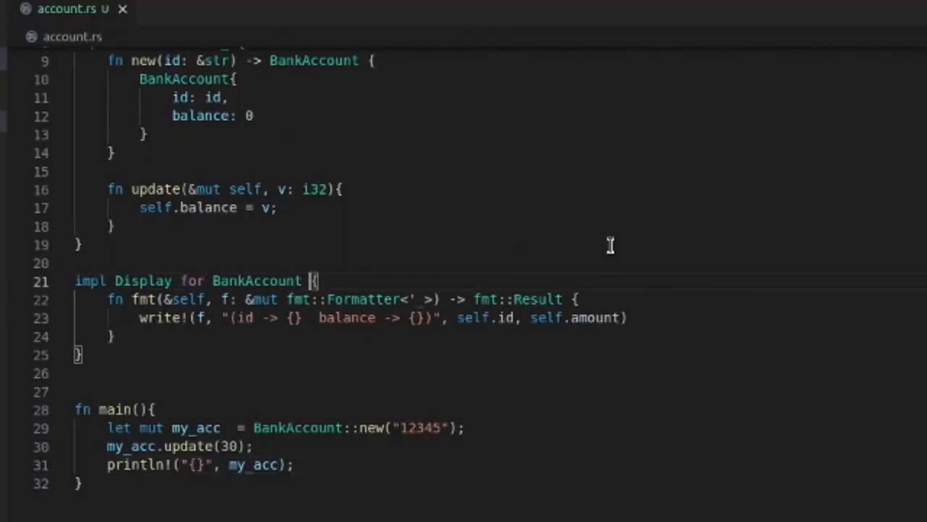
Add <'_> after BankAccount in the Display impl header and recompile account.rs
text(<')
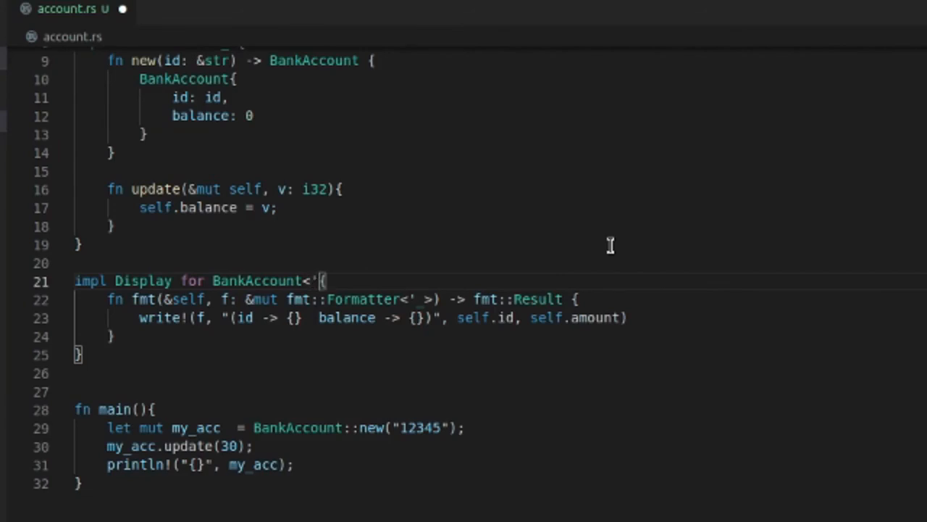
text(_>)
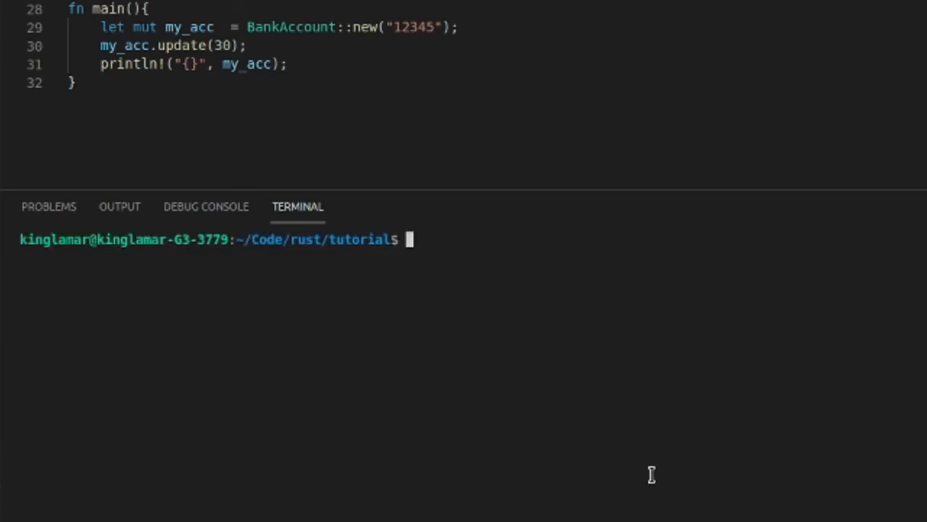
text(rustc account.rs)
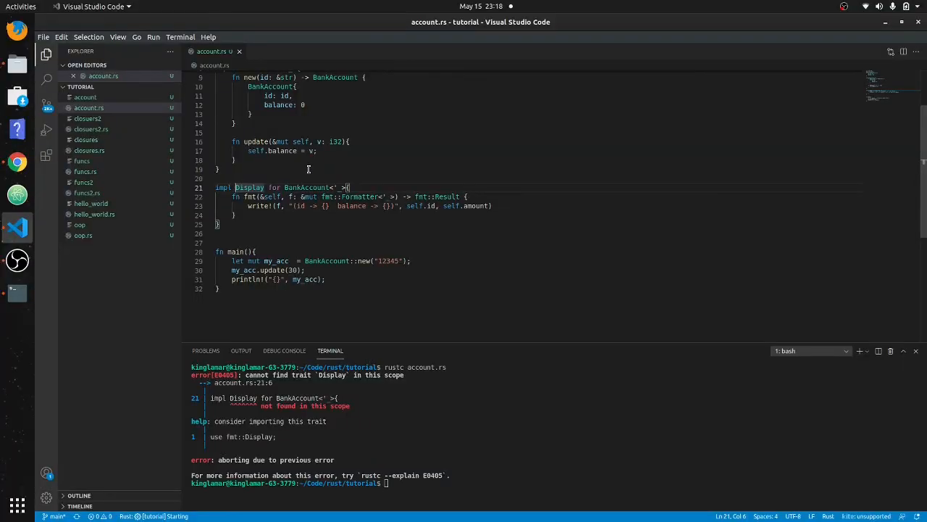
Prefix Display with fmt:: in the impl header to fix the E0405 error
text(fmt::)
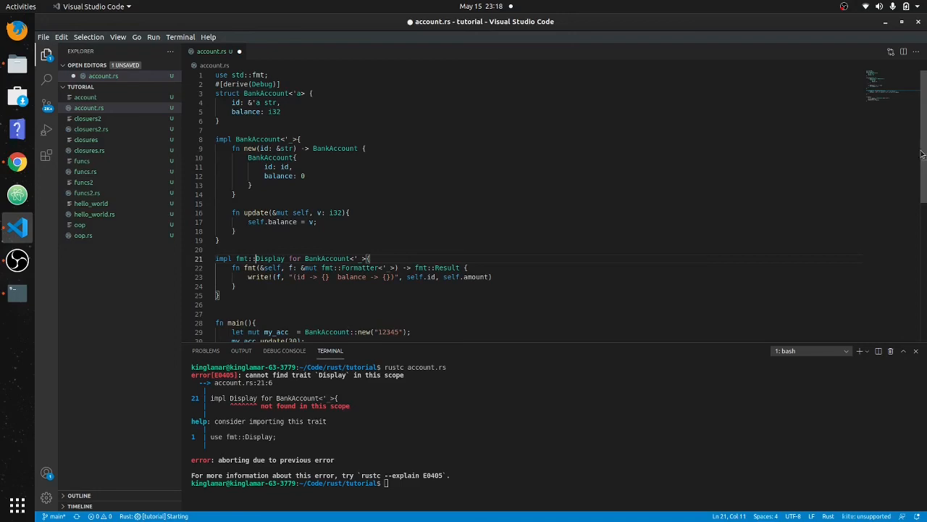
scroll(down, 3)
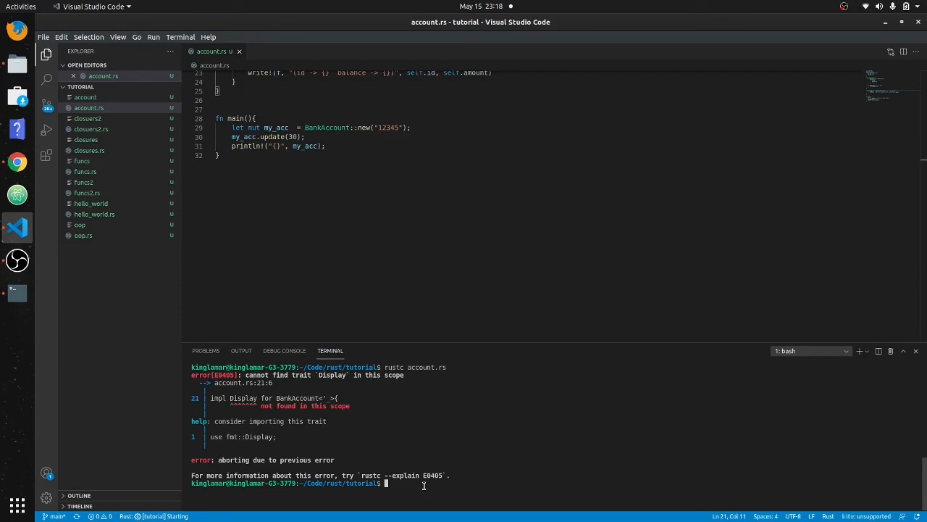
Compile with rustc account.rs and run ./account to print the formatted id and balance
text(rustc account.rs)
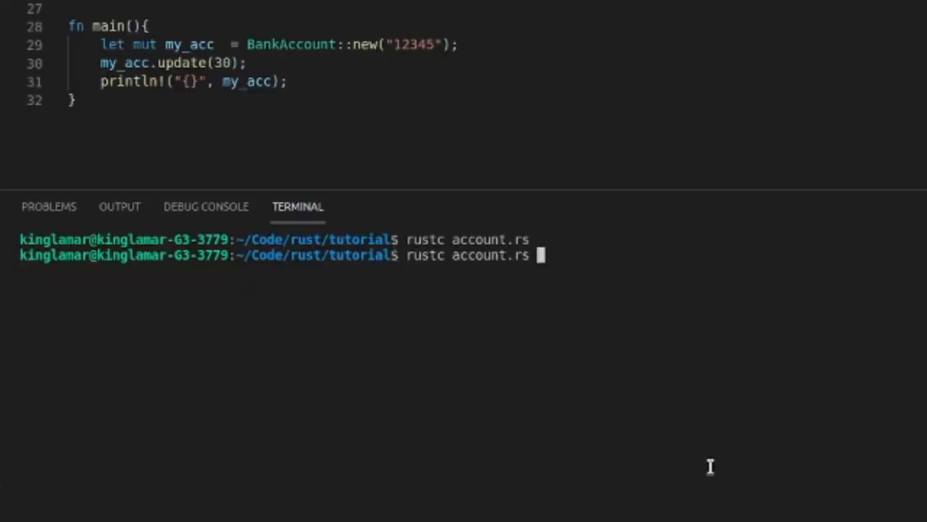
text(./account)
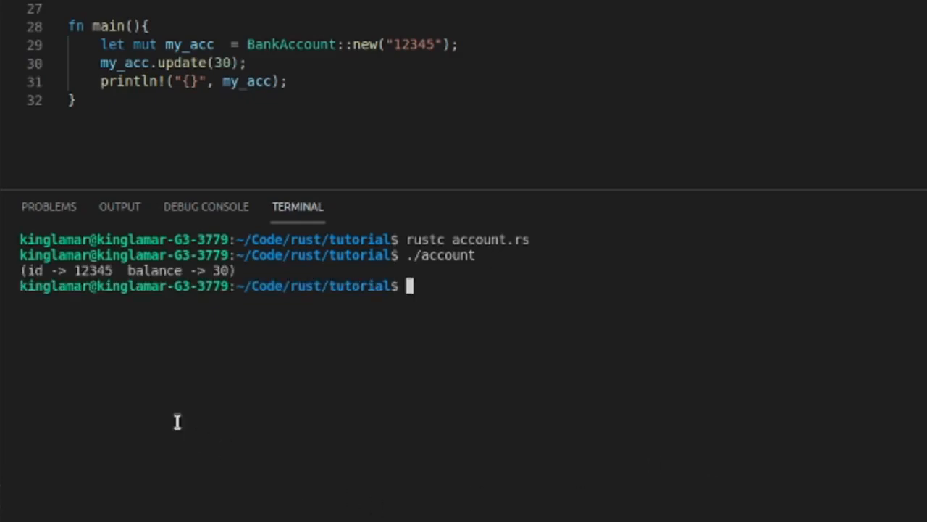
mouse_move(311, 283)
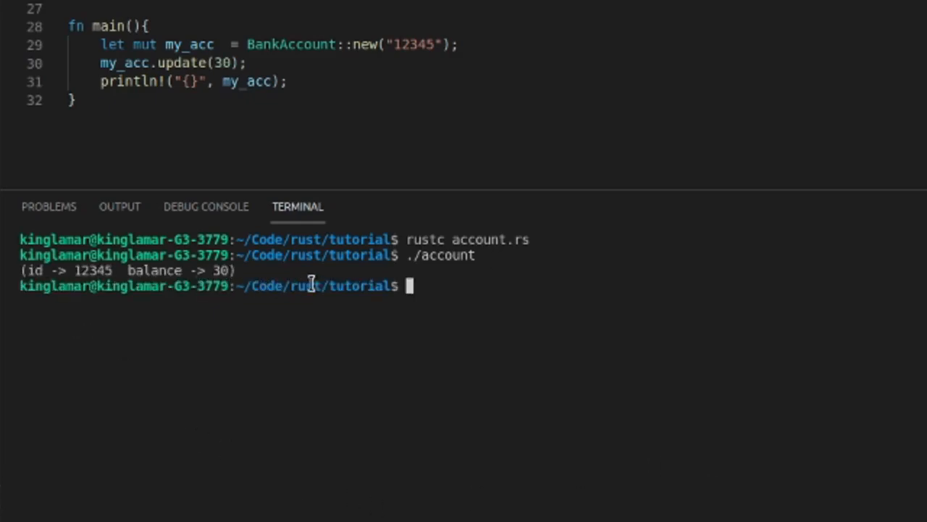